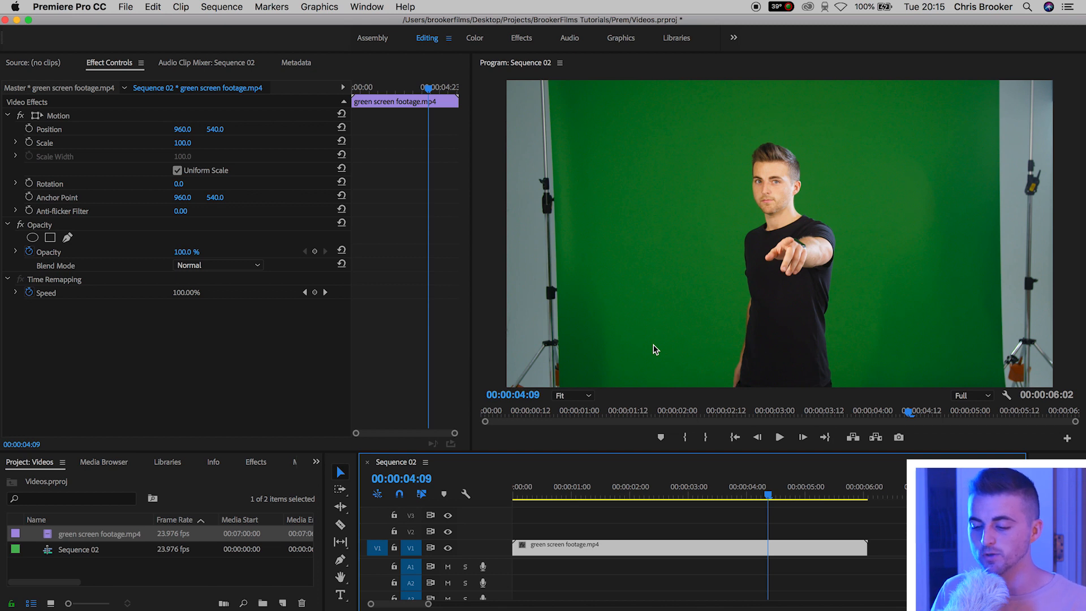
mouse_move(628, 180)
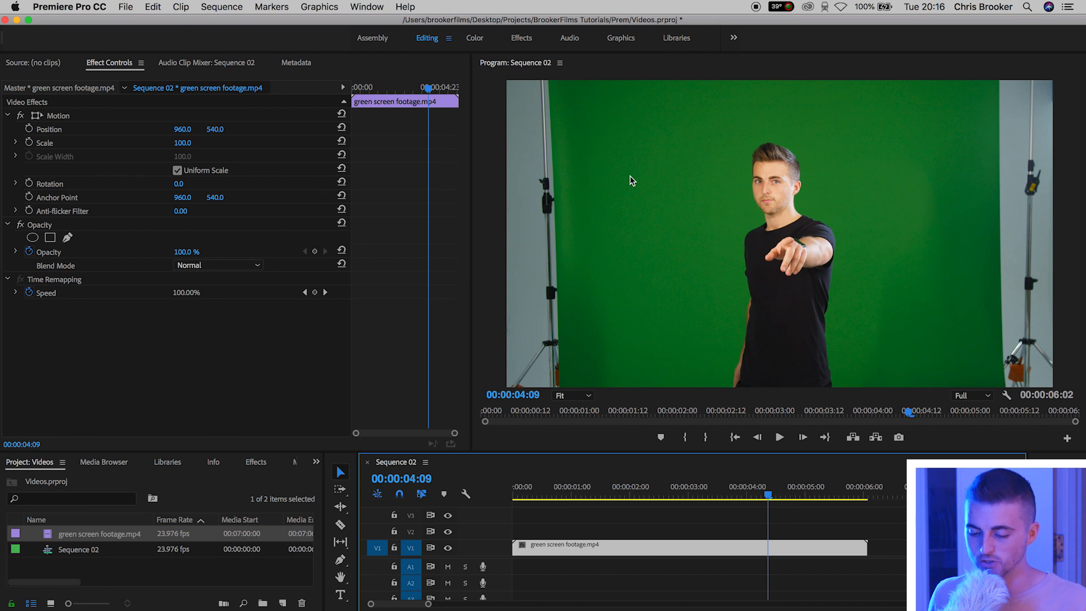
mouse_move(609, 129)
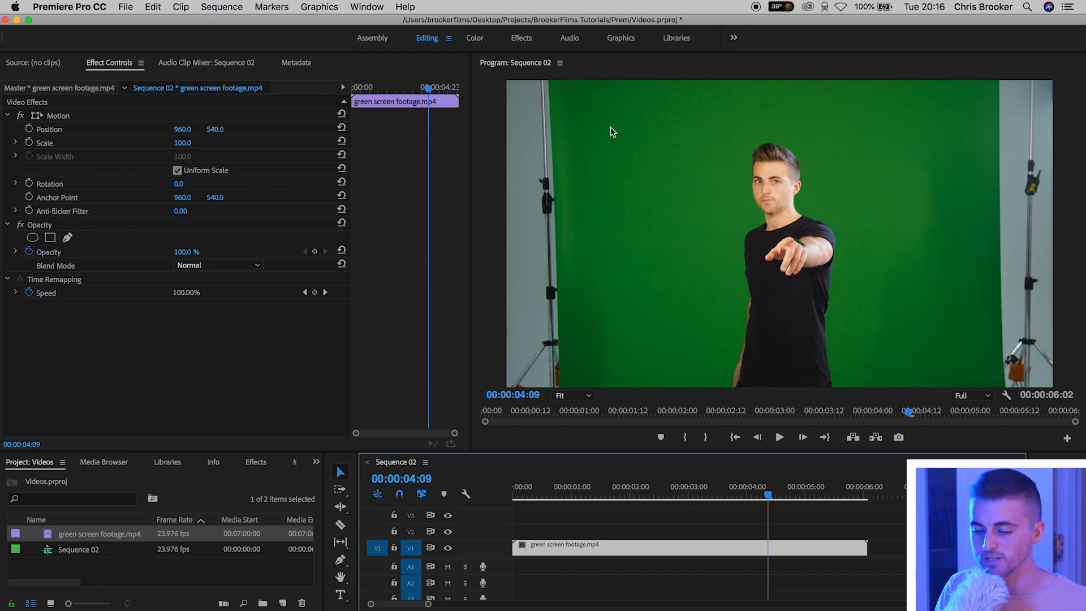
mouse_move(1002, 118)
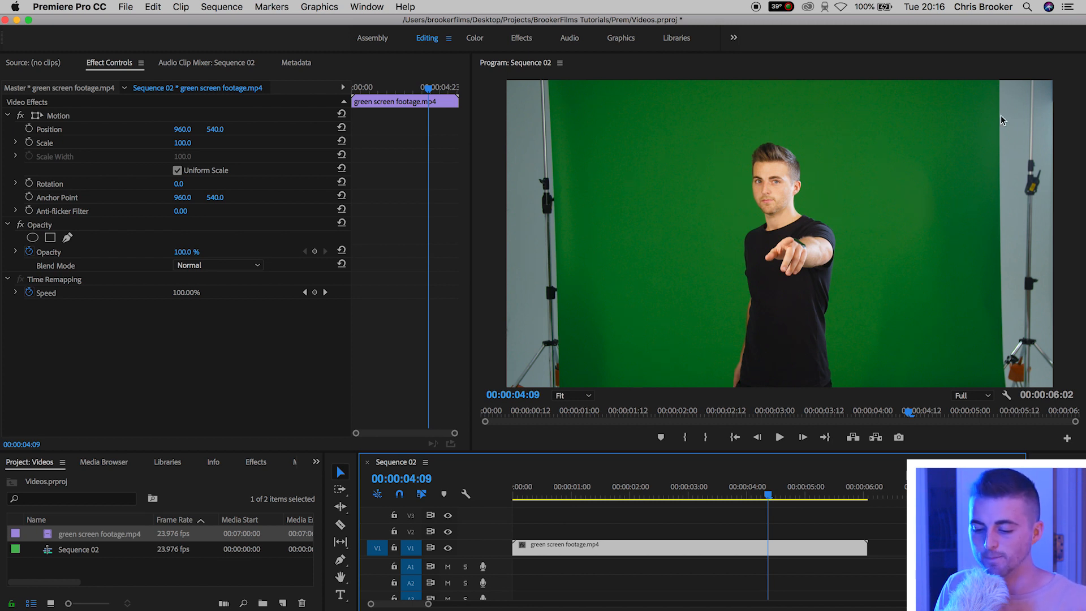
Crop out the light stands with a four-point Opacity mask, viewing at 50% then Fit
left_click(573, 395)
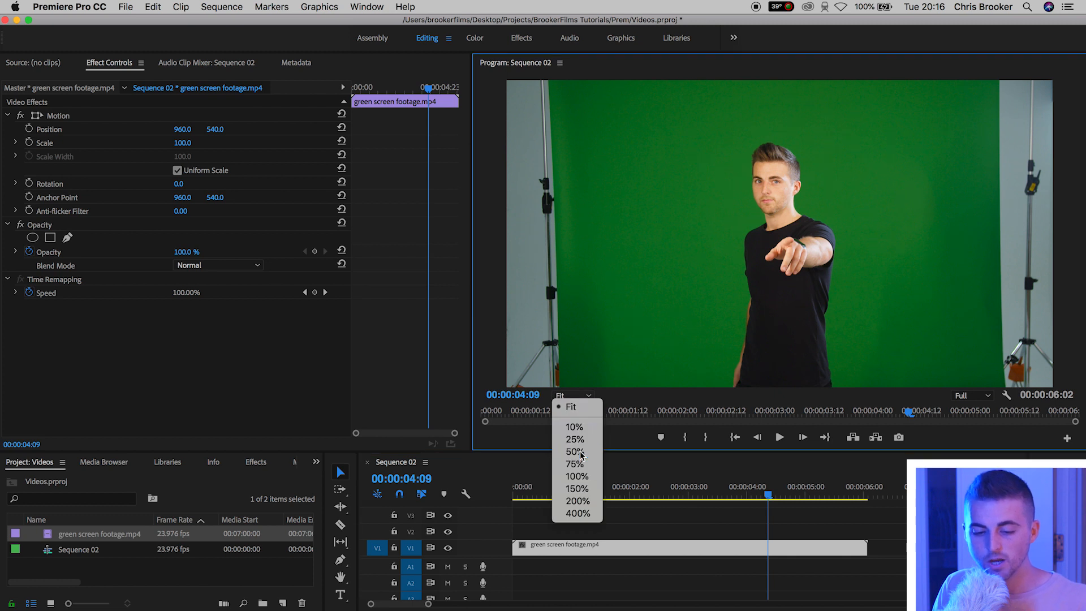
left_click(573, 451)
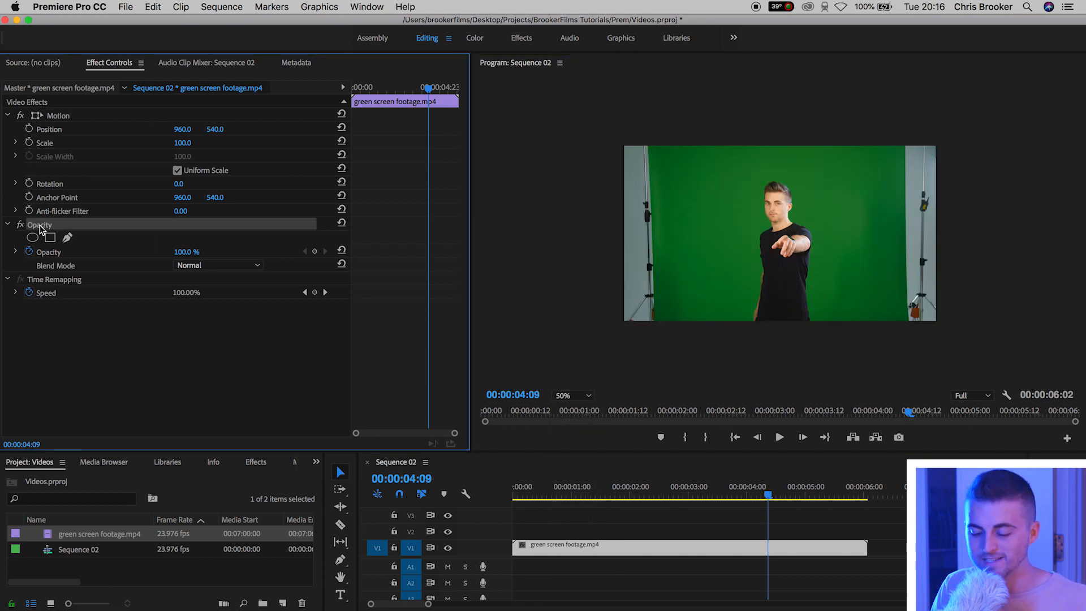
left_click(49, 237)
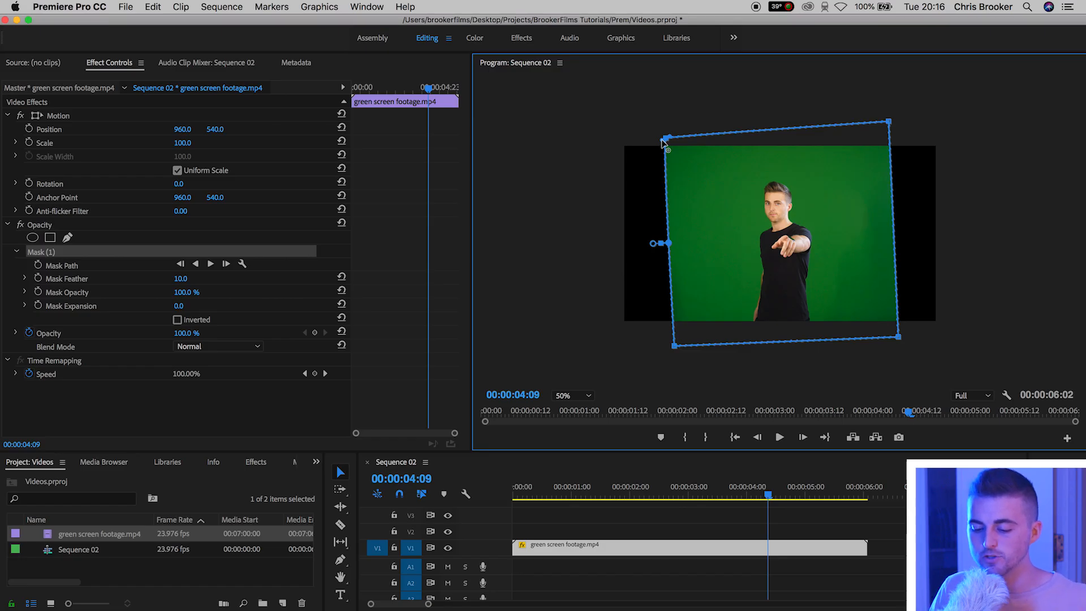
left_click(571, 395)
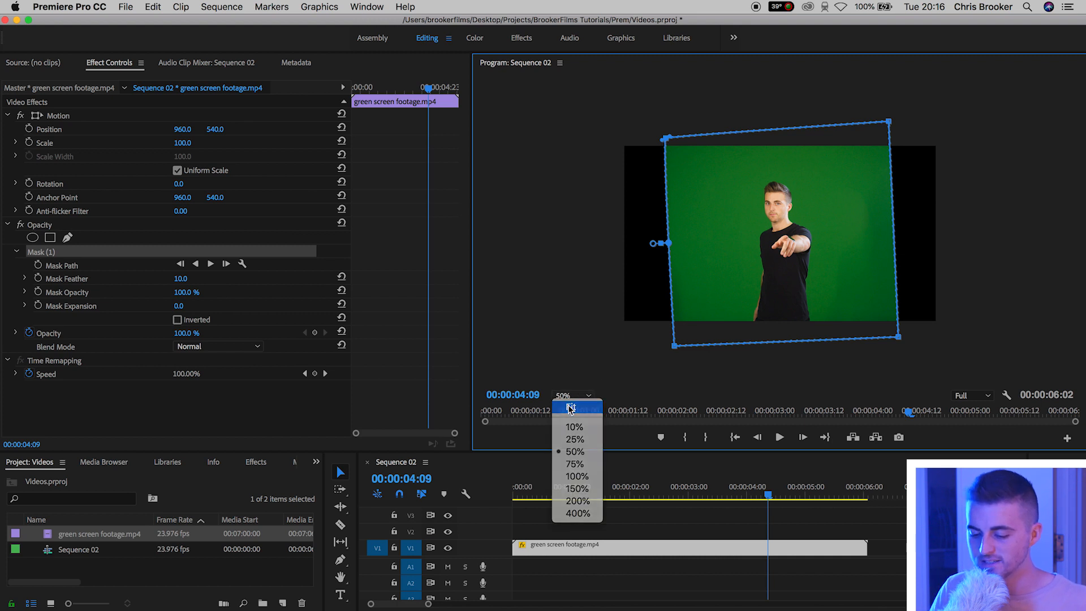
left_click(570, 408)
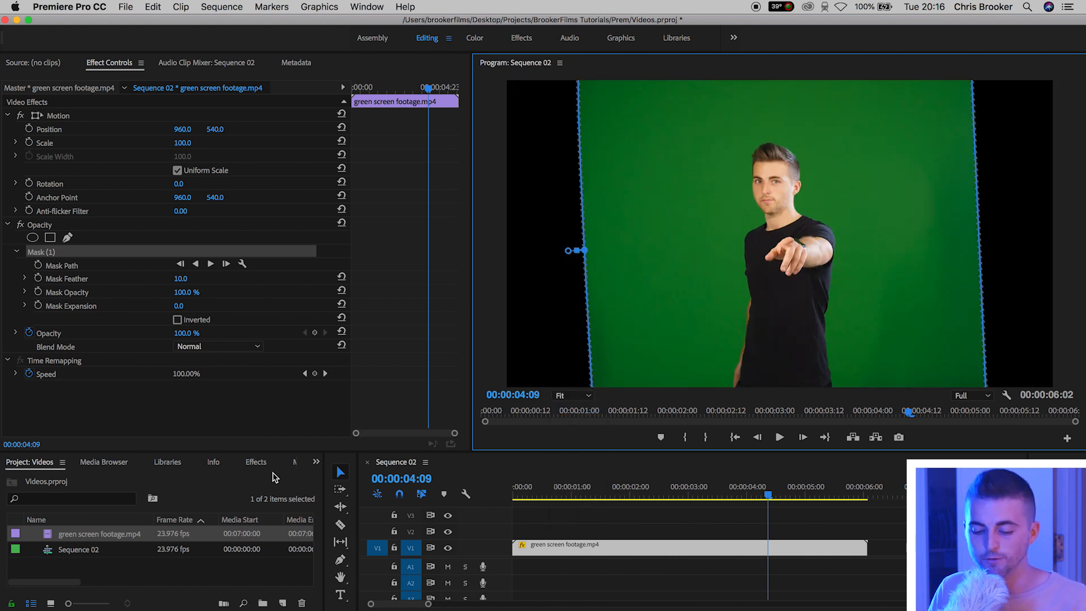
Search Effects for 'key' and apply Color Key, sampling the backdrop green
type("transform")
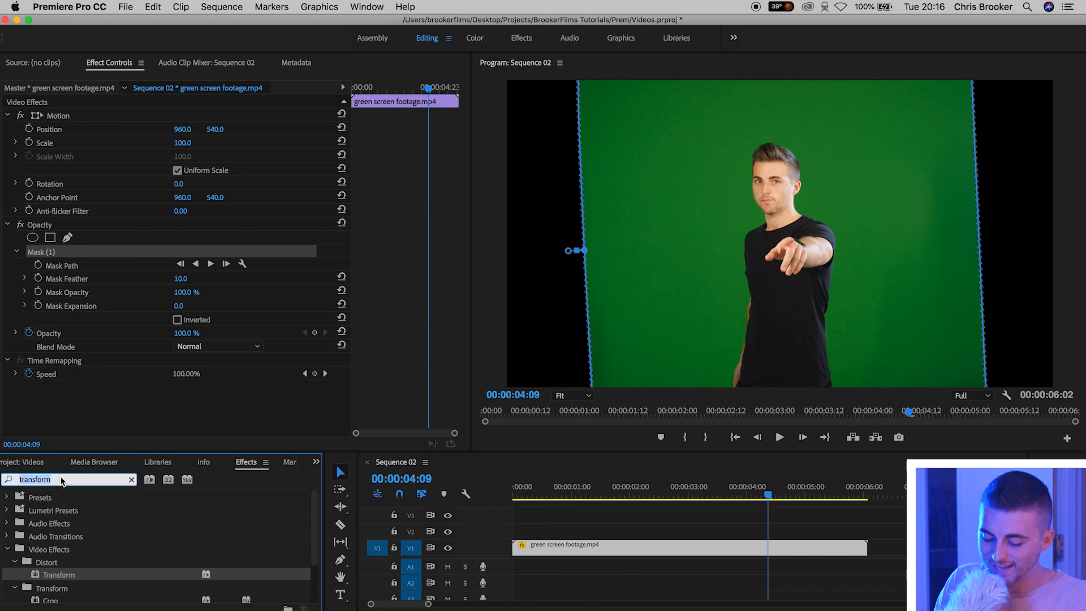
type("key")
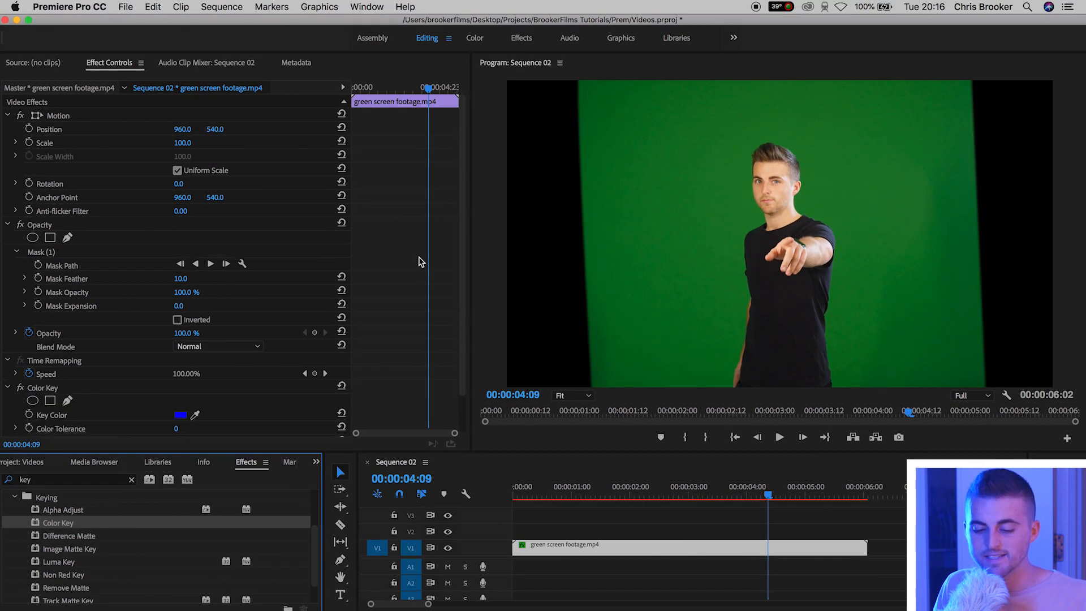
scroll("down", 3)
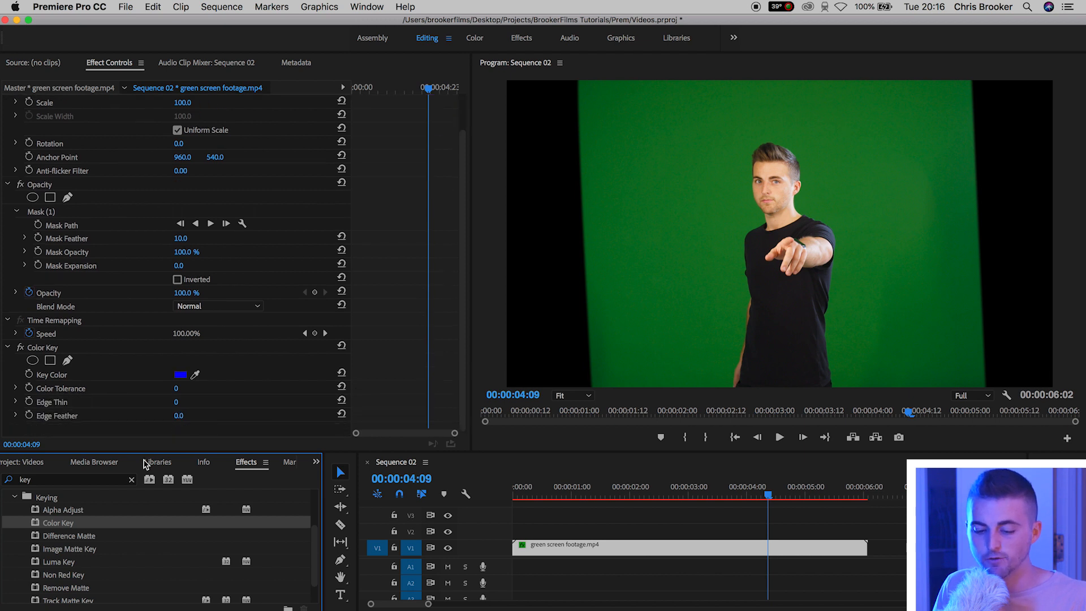
mouse_move(96, 378)
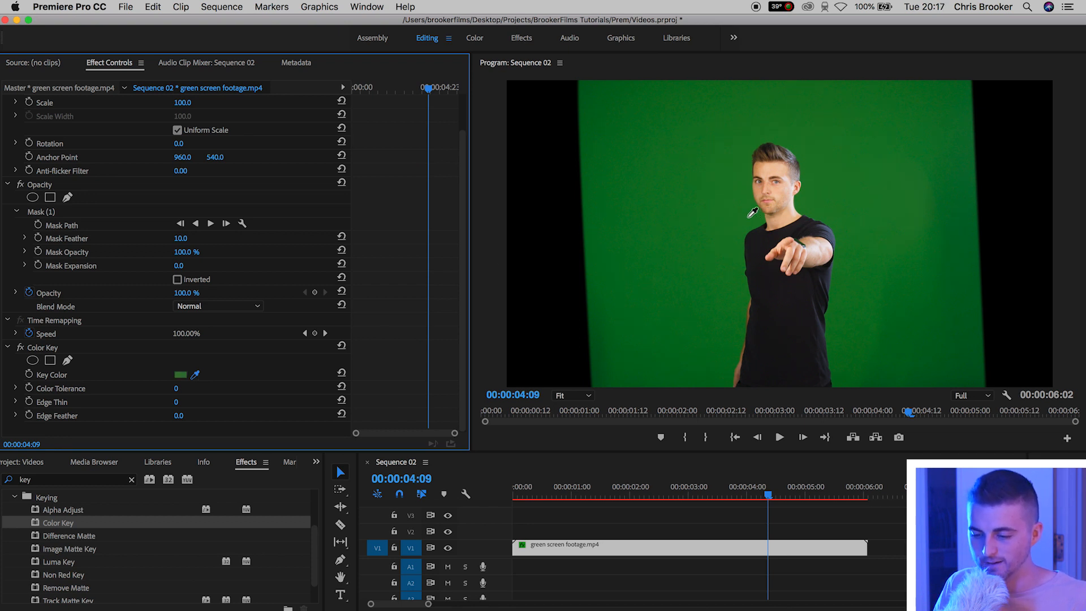
mouse_move(313, 396)
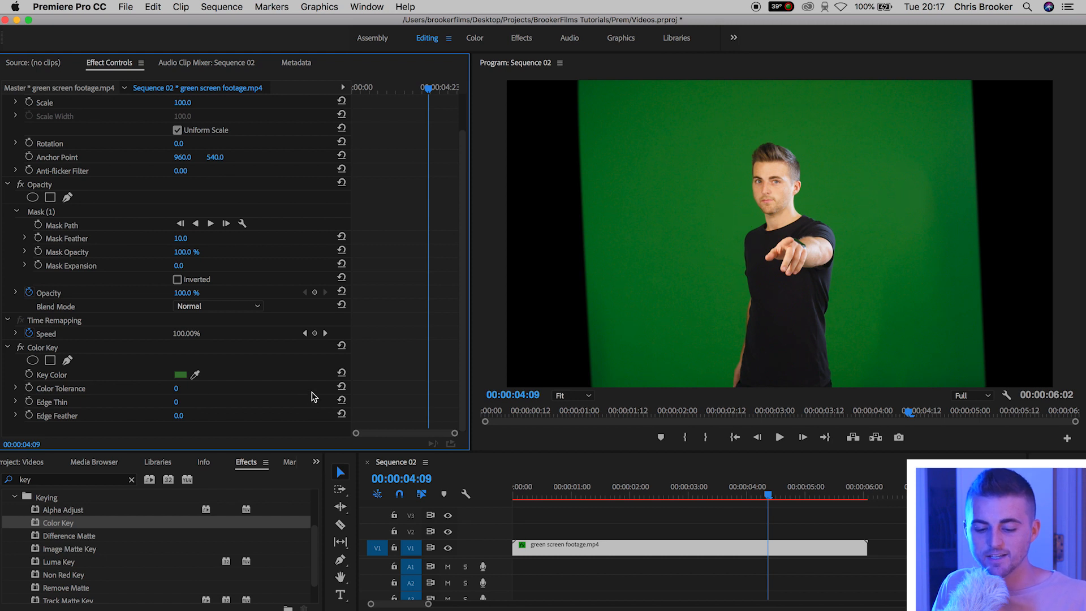
mouse_move(76, 398)
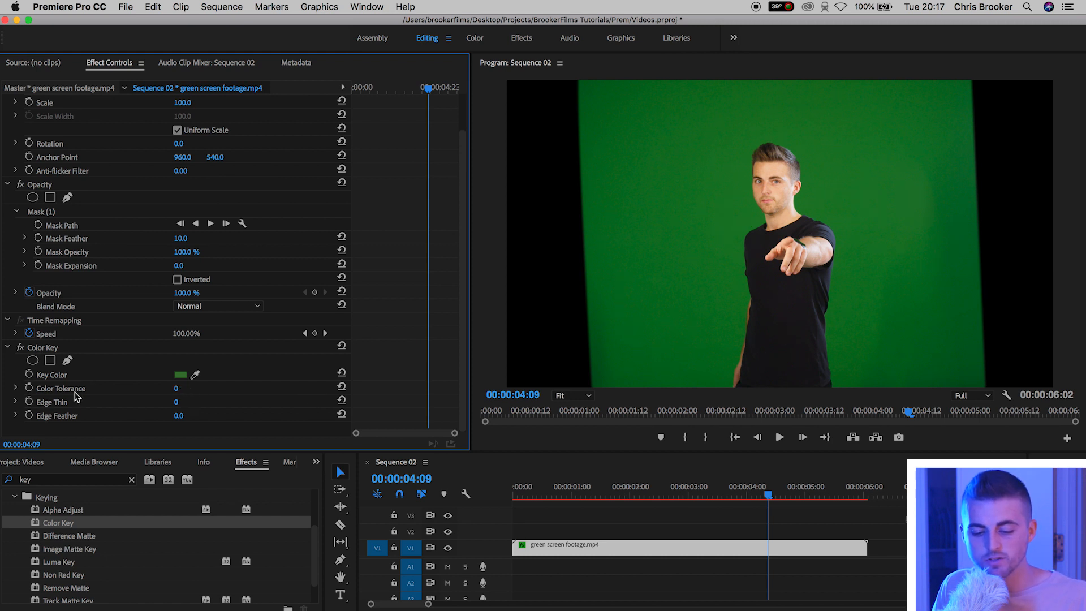
Raise Color Tolerance to drop the green, then settle it at 43 while viewing at 200%
left_click_drag(175, 388, 201, 388)
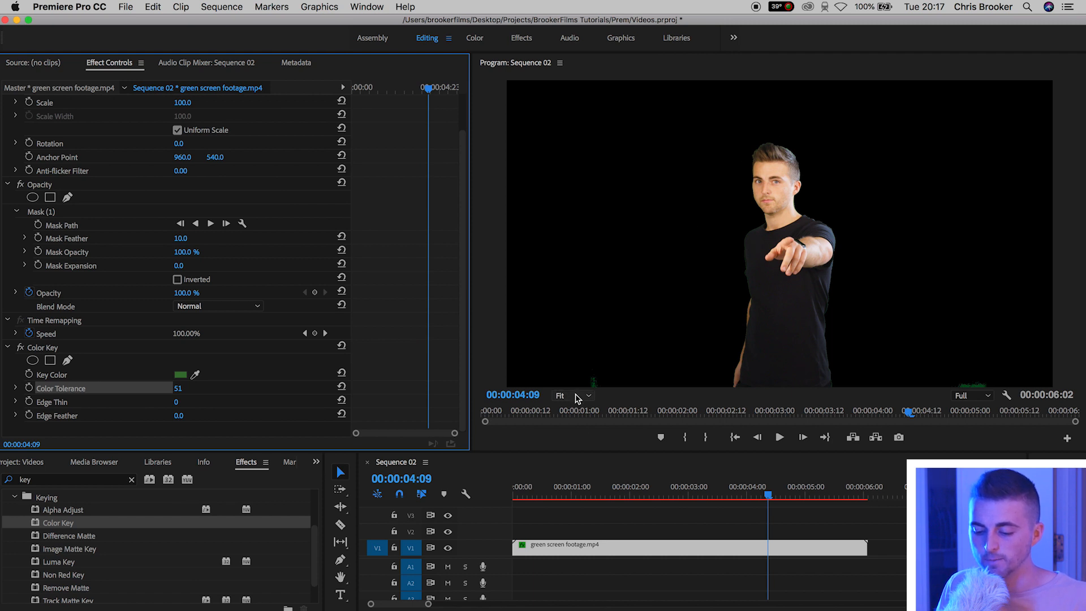
left_click(573, 396)
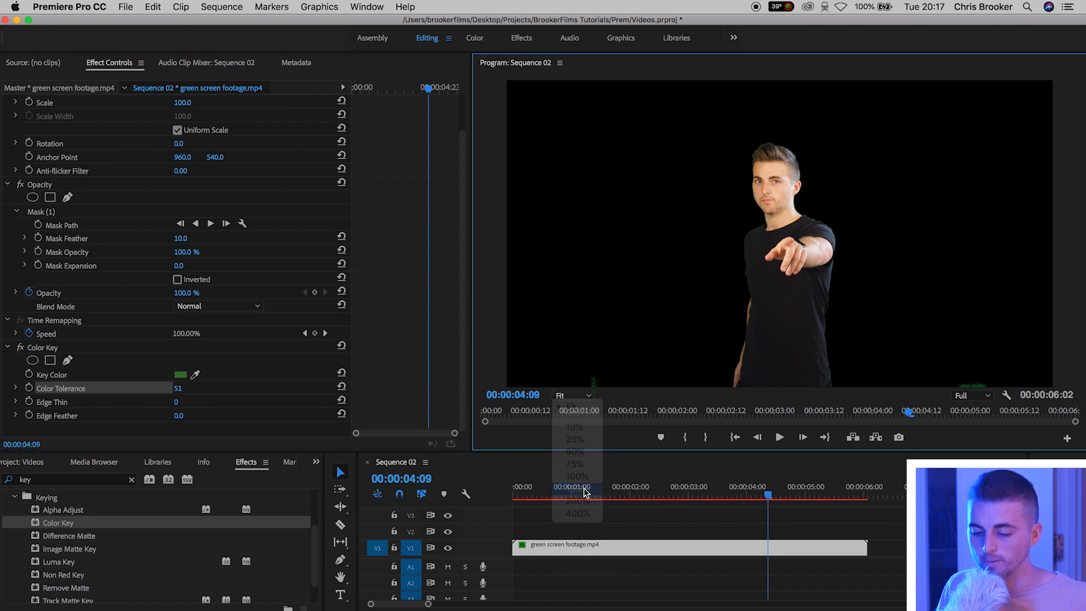
left_click(574, 488)
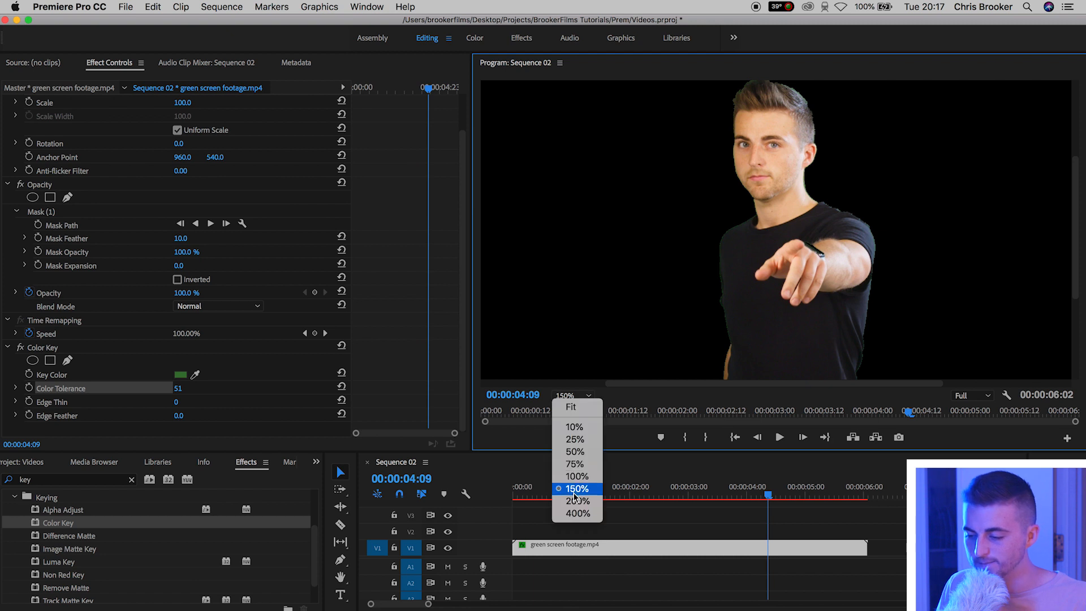
left_click(577, 501)
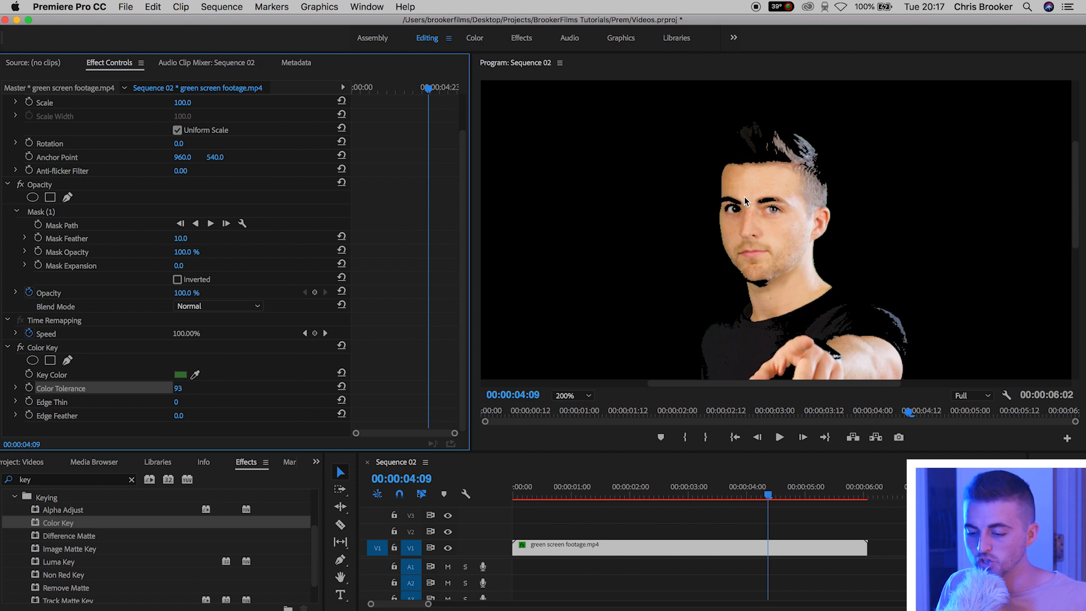
mouse_move(861, 327)
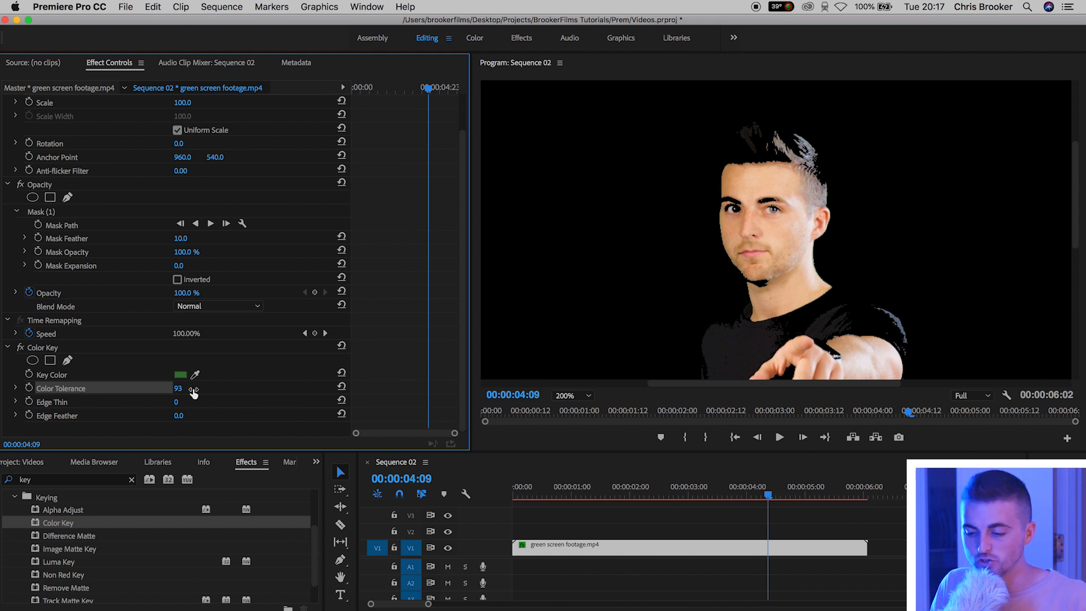
left_click_drag(177, 388, 177, 388)
type("43")
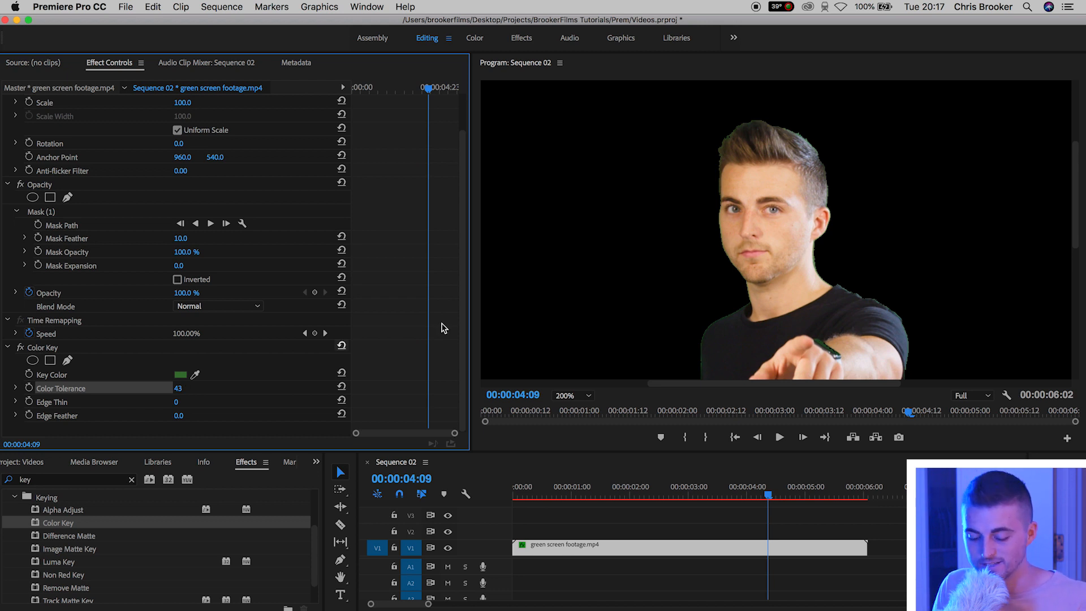
mouse_move(652, 258)
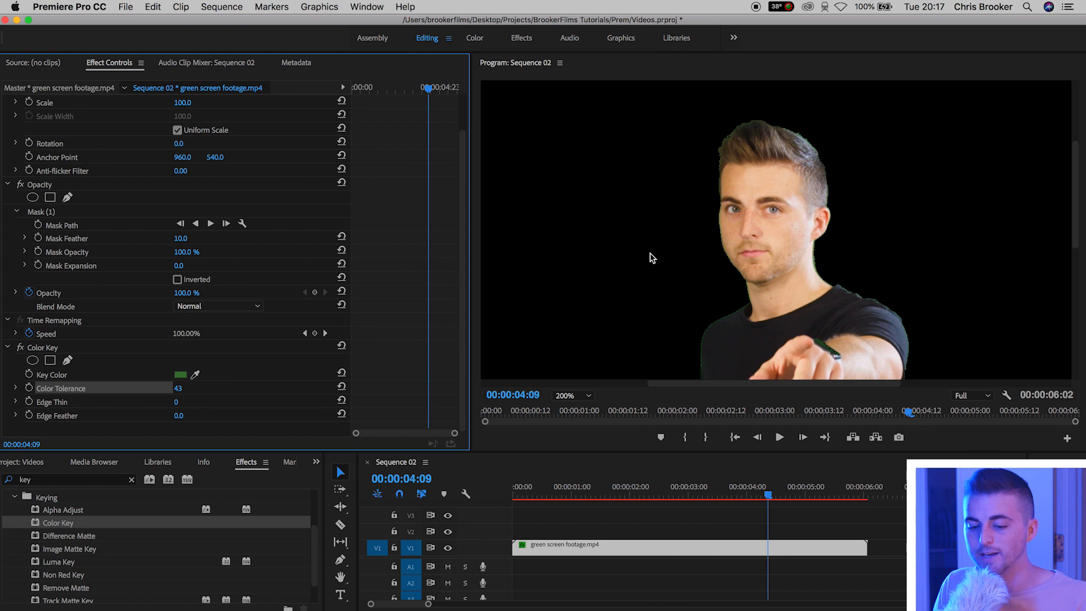
mouse_move(719, 157)
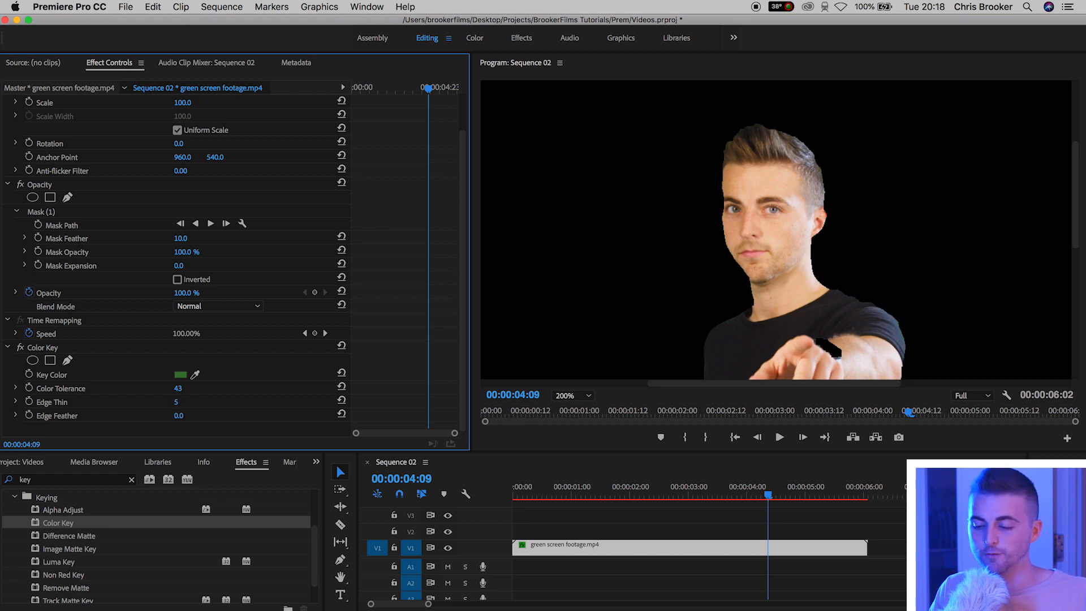
mouse_move(761, 341)
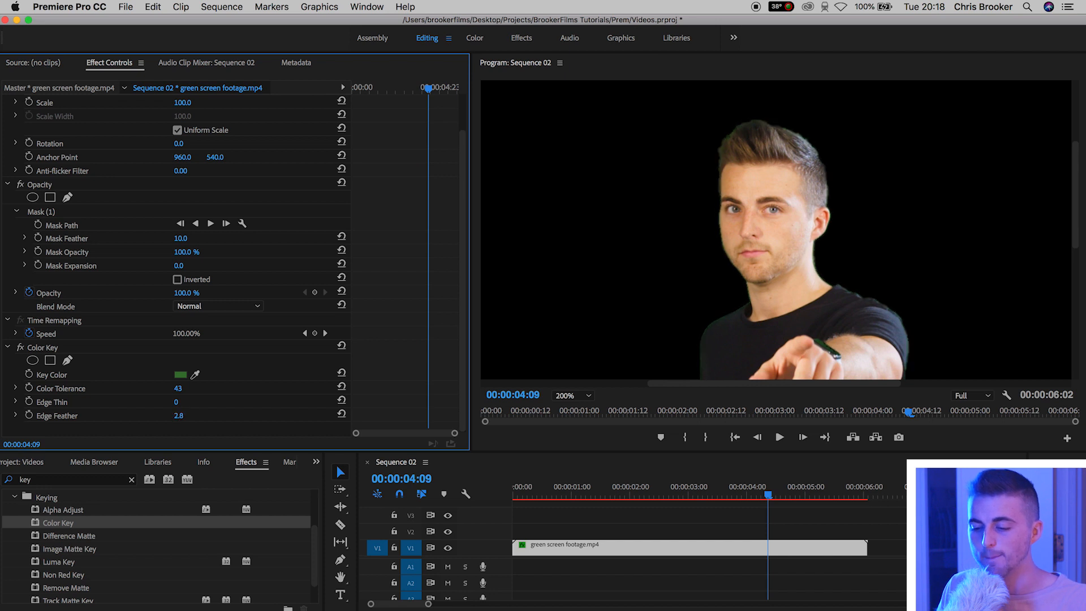
Set Color Key Edge Thin to 0 and Edge Feather to 0.6
left_click_drag(179, 415, 178, 414)
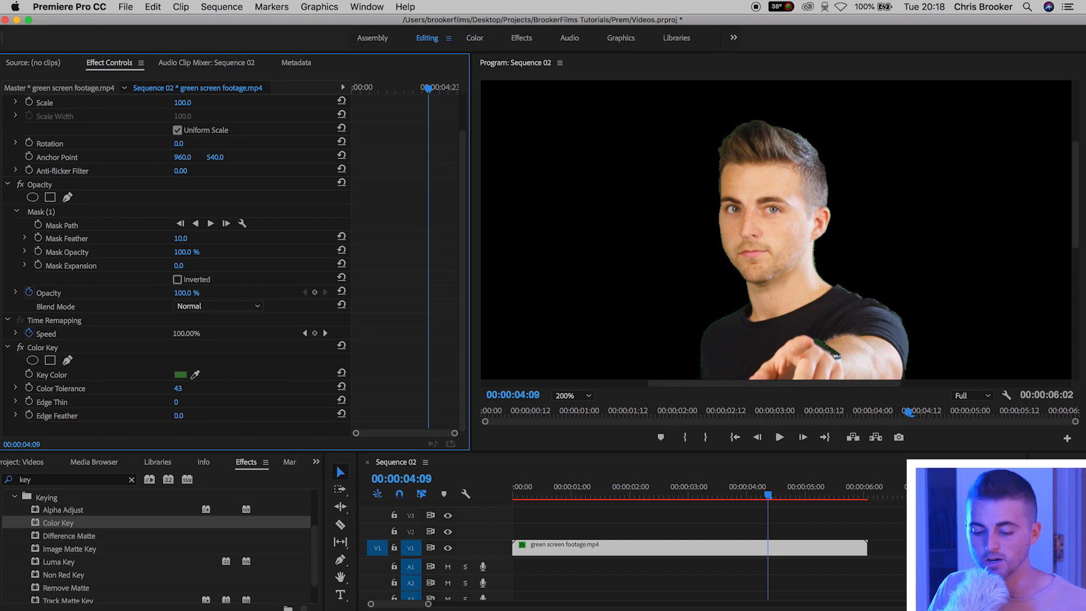
left_click_drag(180, 414, 185, 415)
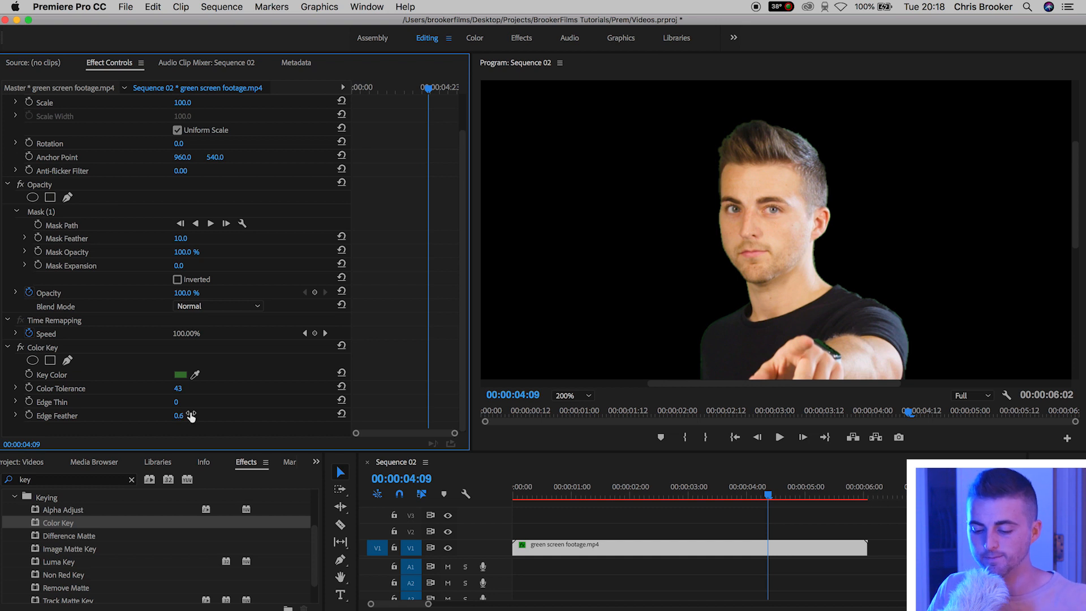
Pull the mask's lower points inward to trim the green spill near both bottom corners
left_click(572, 394)
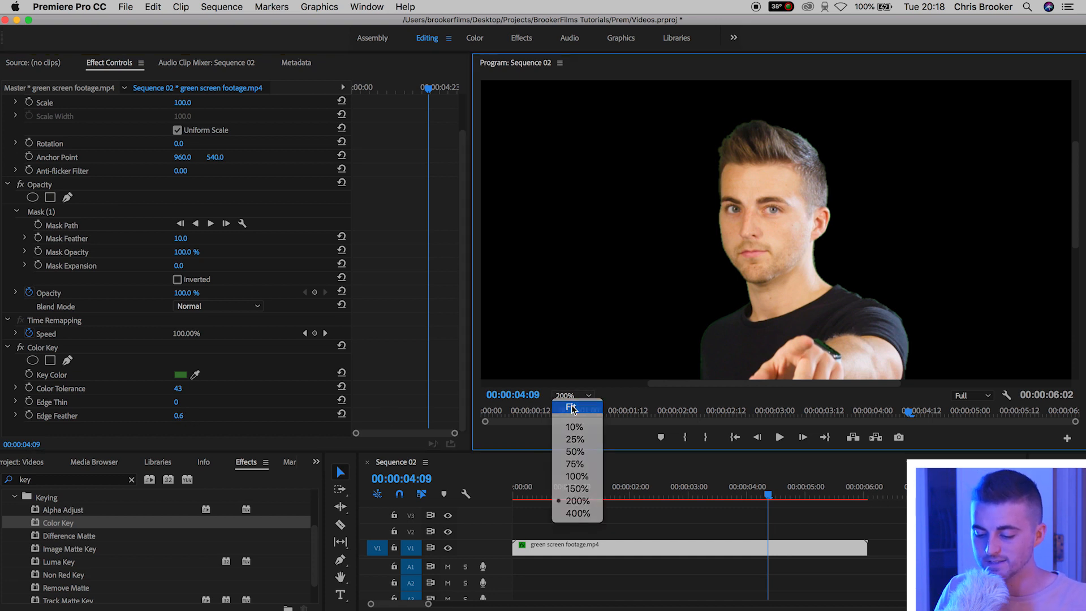
left_click(573, 407)
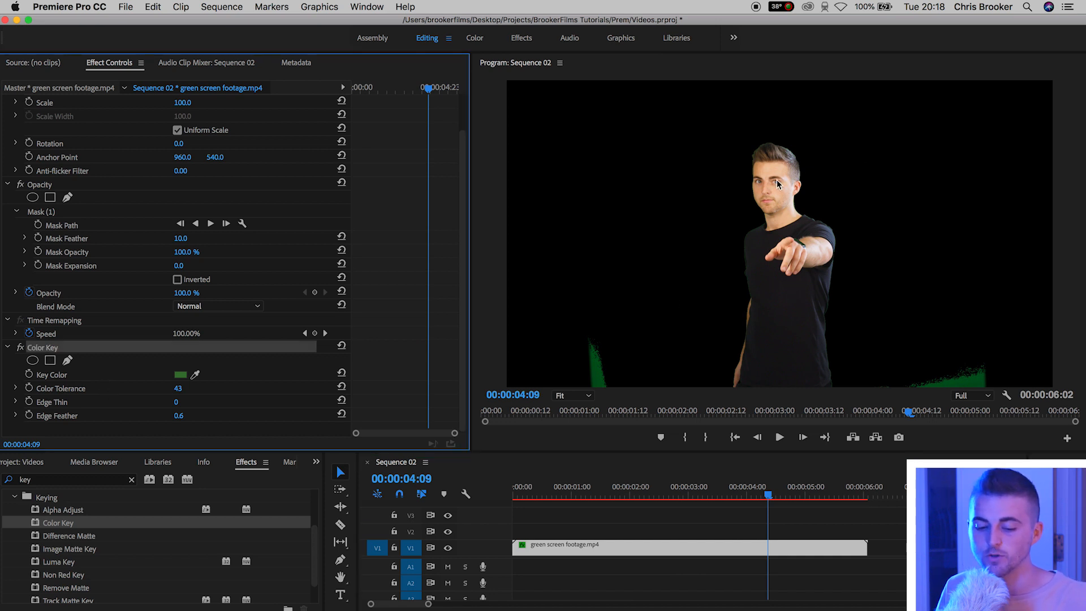
mouse_move(188, 276)
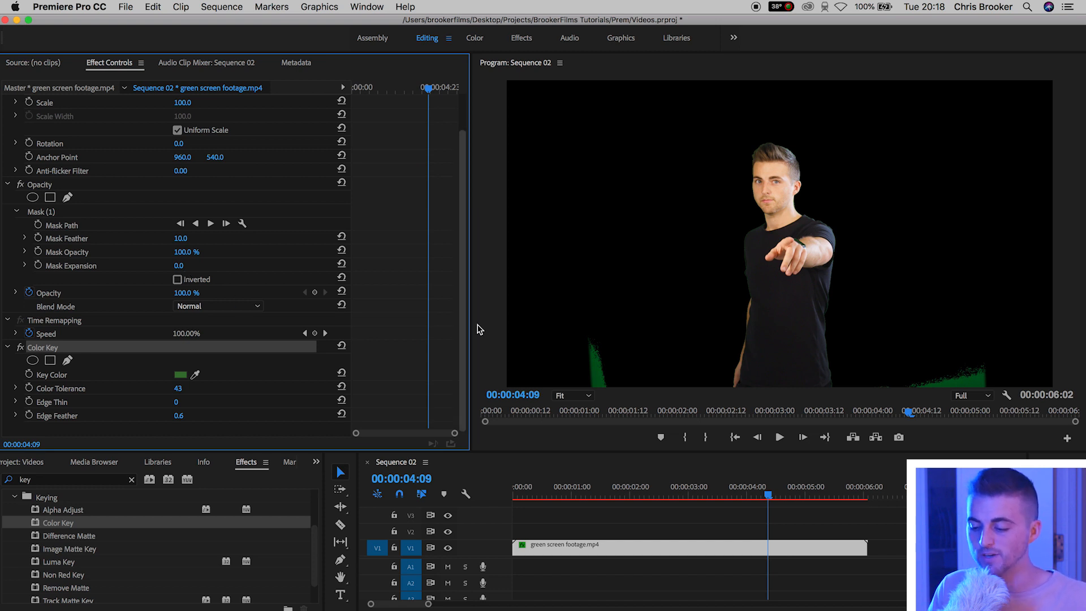
mouse_move(982, 366)
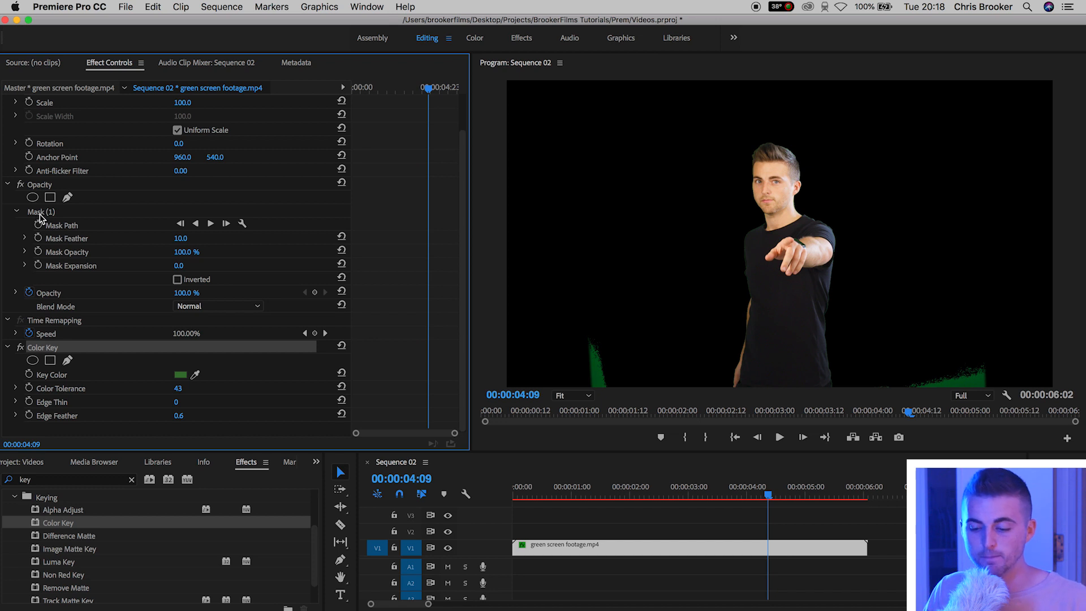
left_click(35, 212)
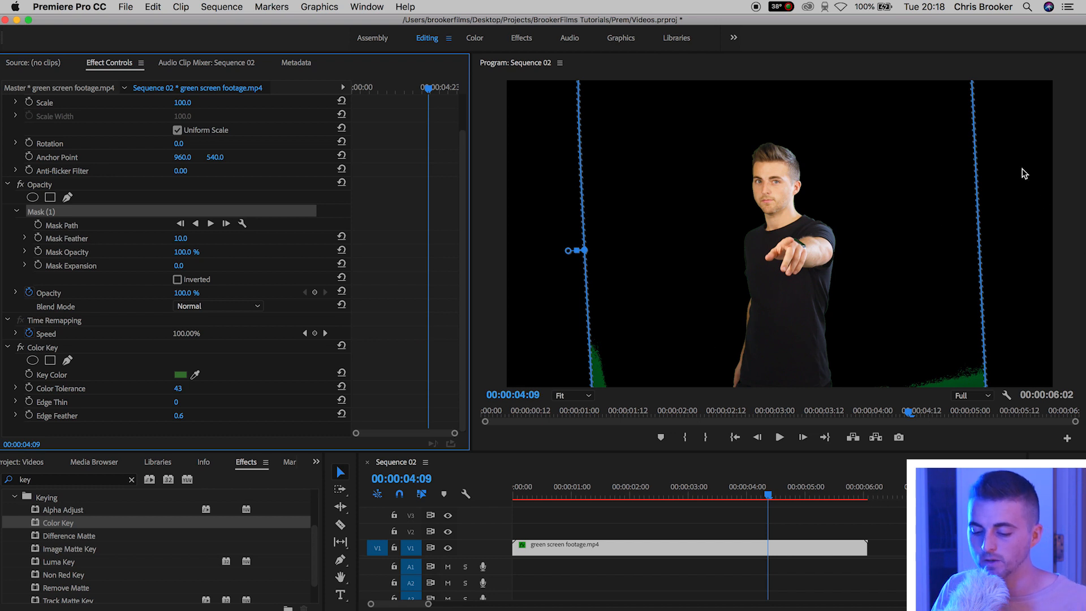
left_click(574, 395)
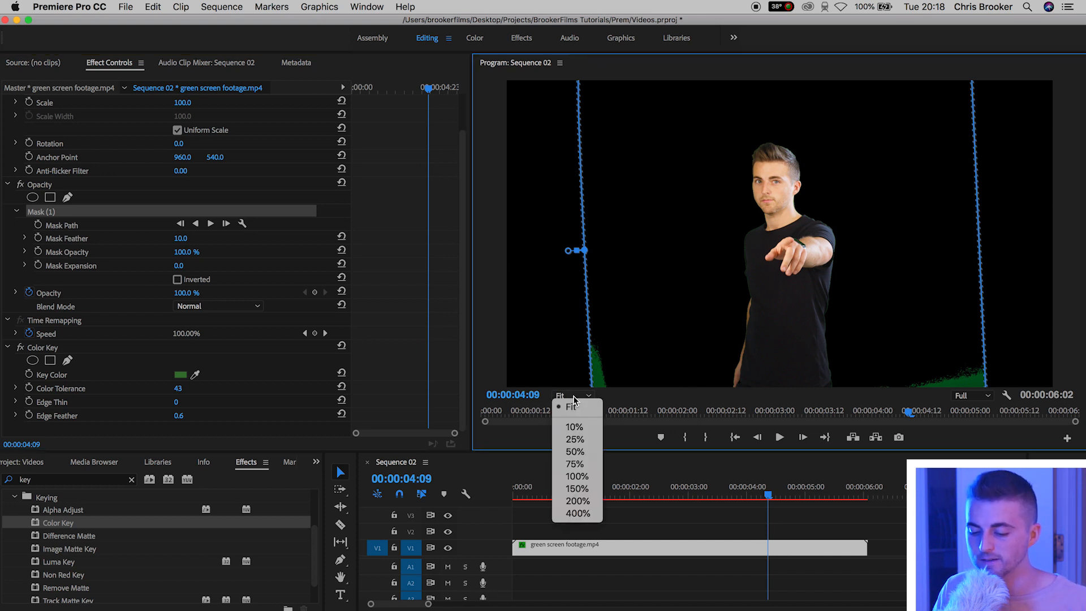
left_click(573, 451)
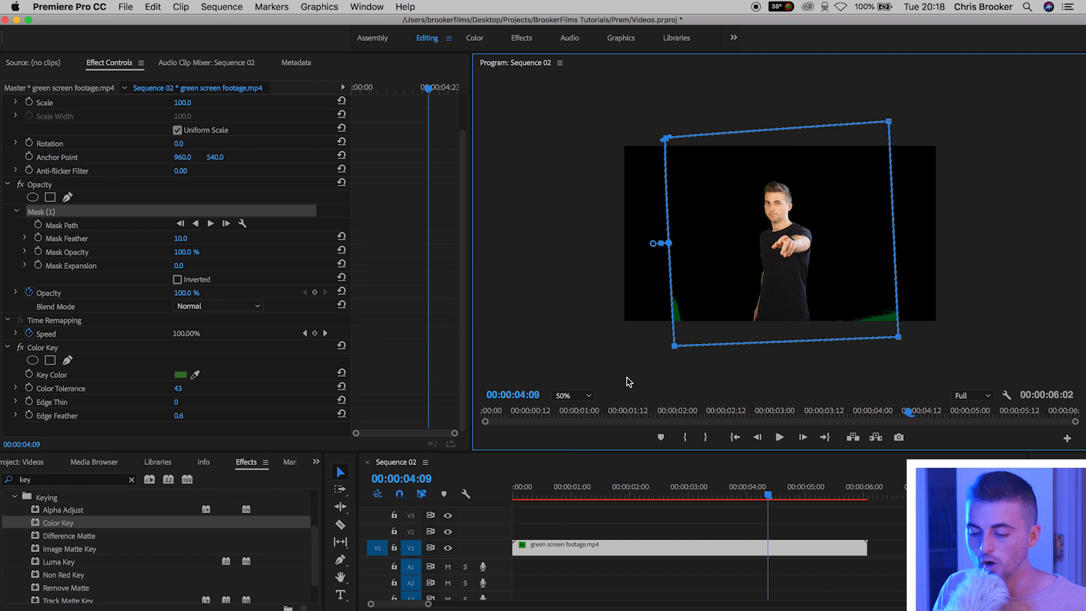
mouse_move(674, 284)
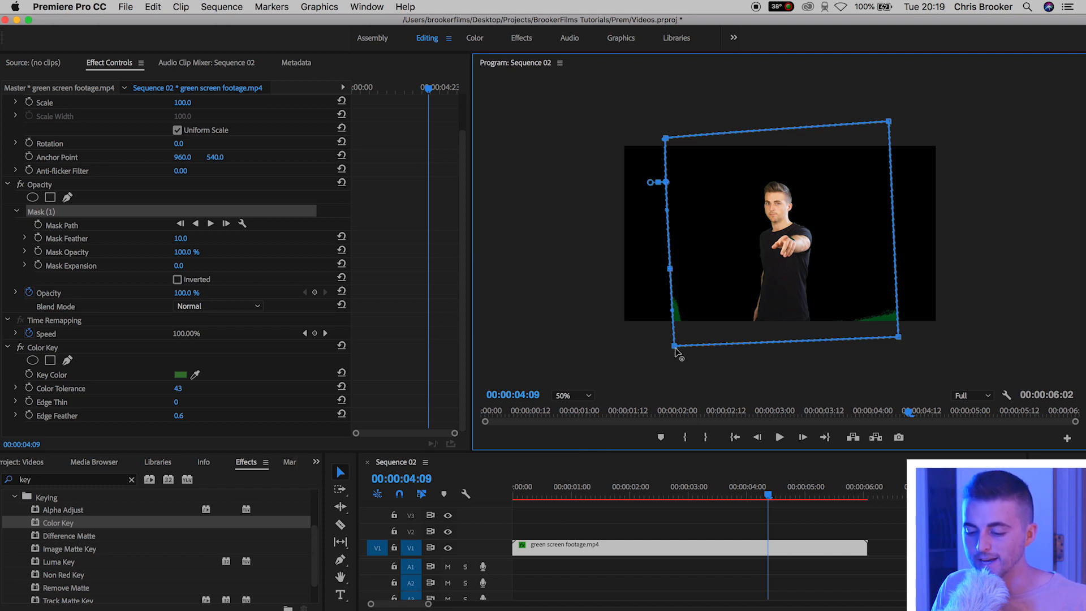
left_click_drag(676, 345, 708, 340)
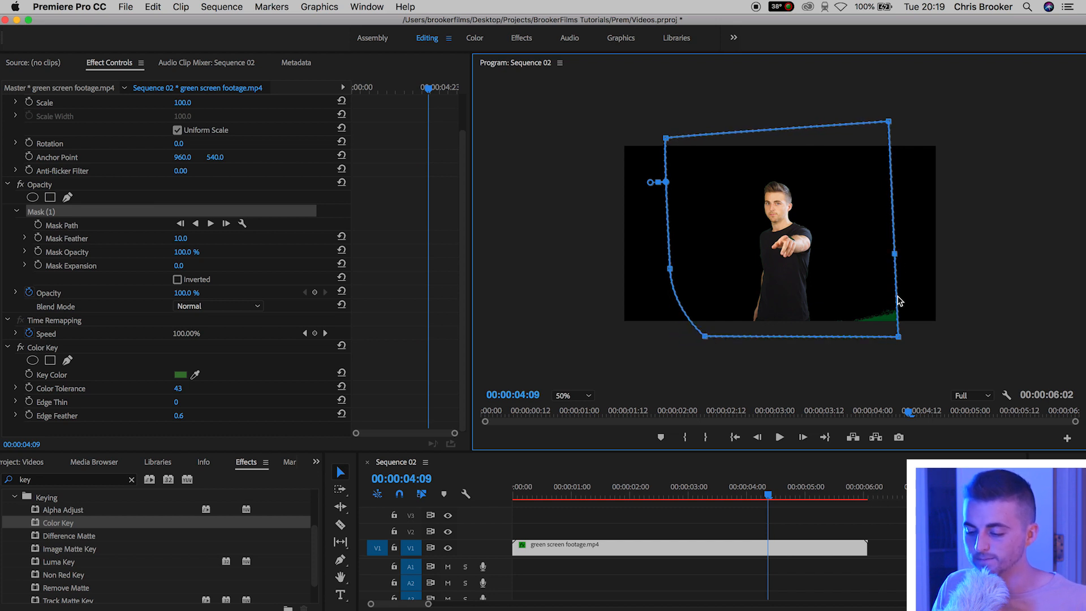
left_click_drag(898, 336, 839, 339)
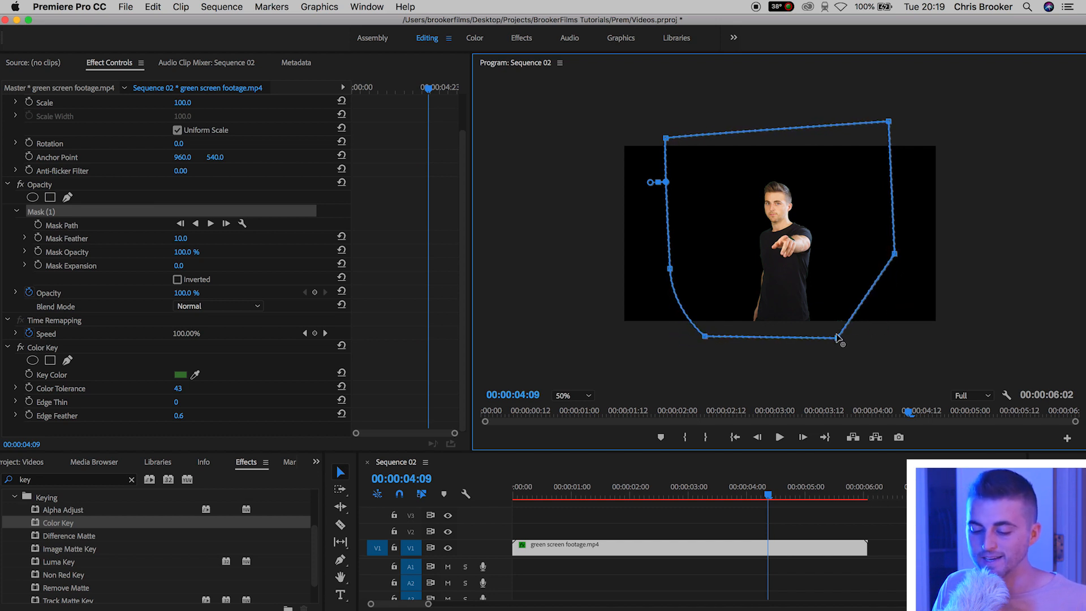
left_click(572, 396)
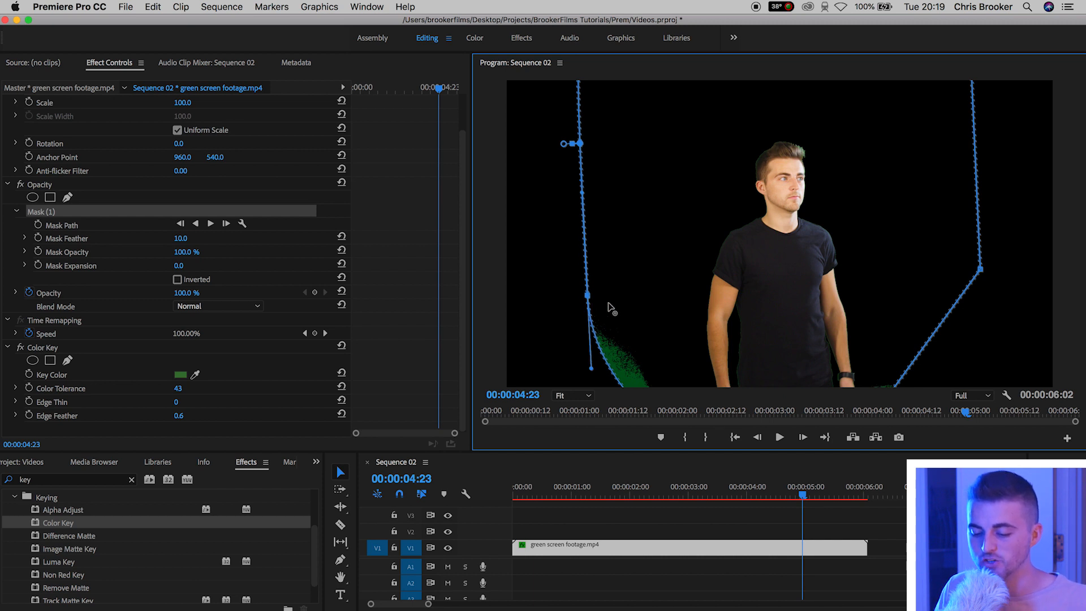
left_click_drag(590, 364, 640, 380)
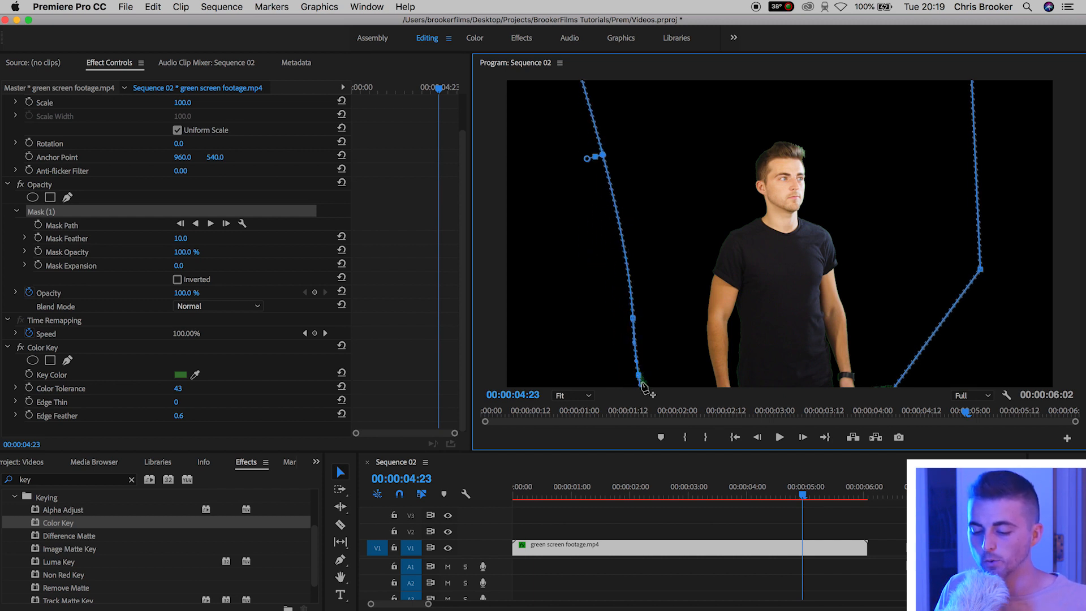
mouse_move(652, 381)
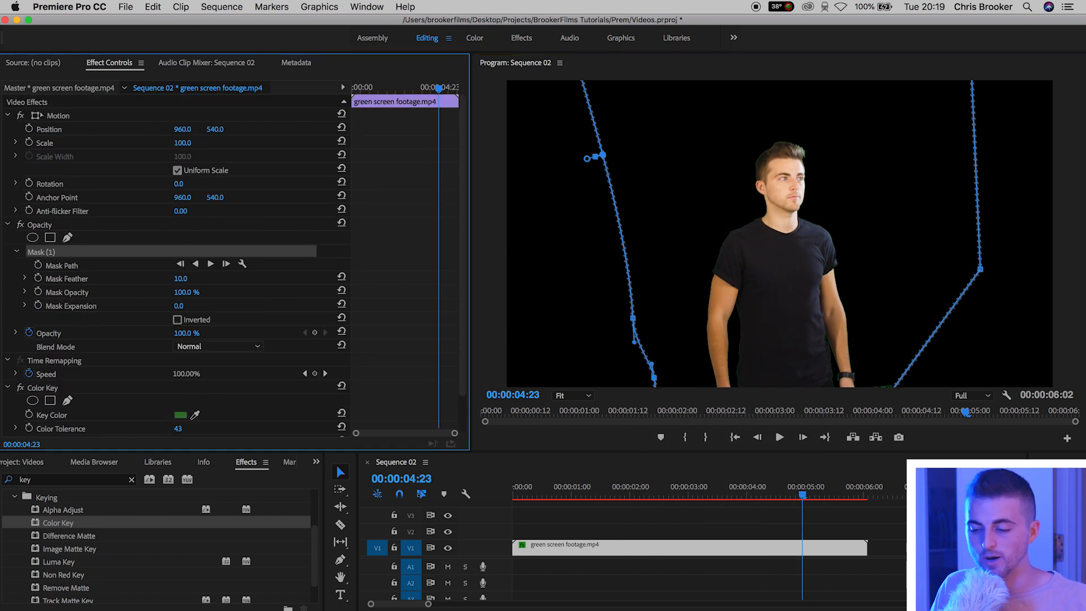
Scale the keyed clip to 133 and move it down to position 960, 637
left_click_drag(183, 143, 183, 142)
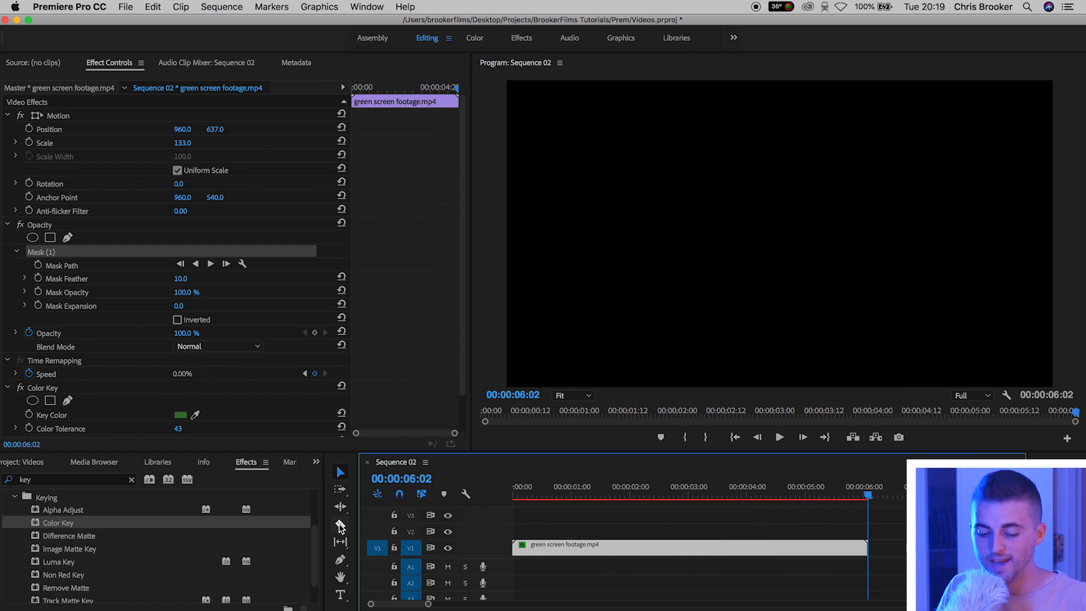
left_click(317, 461)
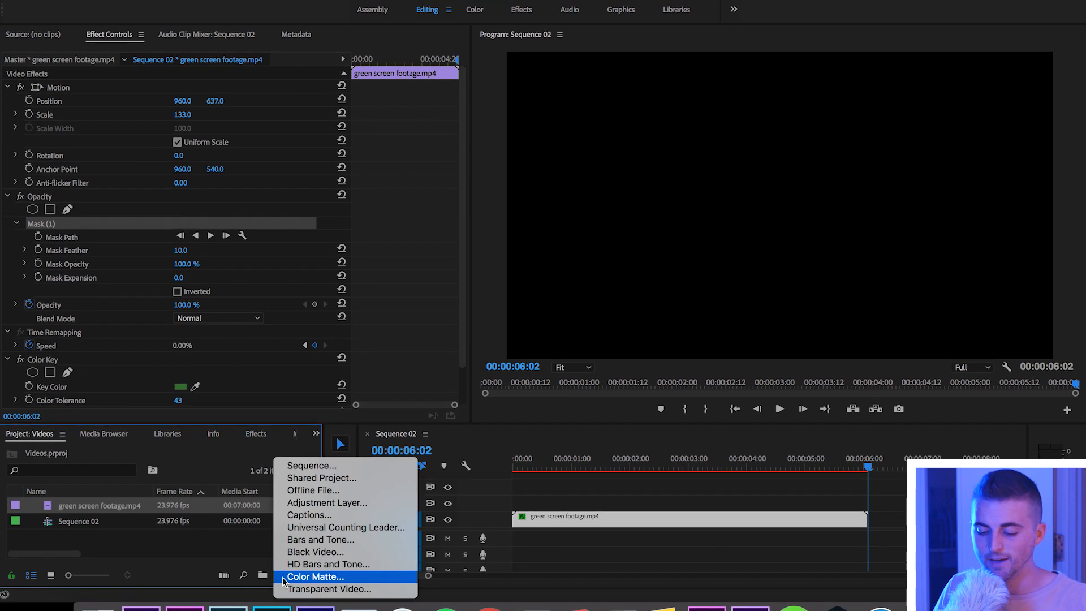
Add a Black Video clip under the footage and extend it to full length
left_click(315, 551)
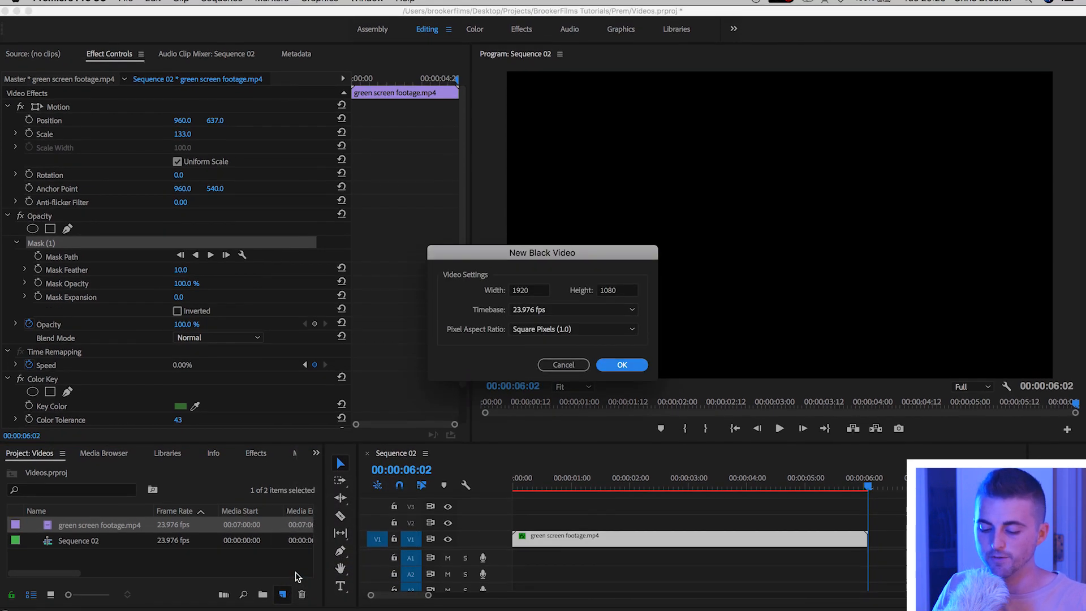
left_click(622, 365)
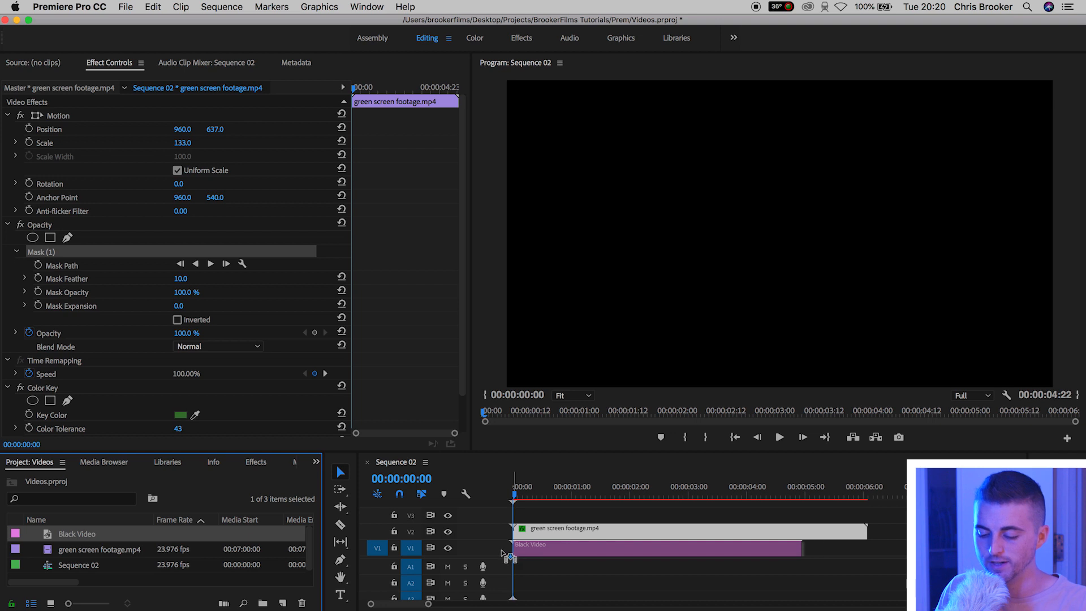
left_click_drag(798, 546, 871, 547)
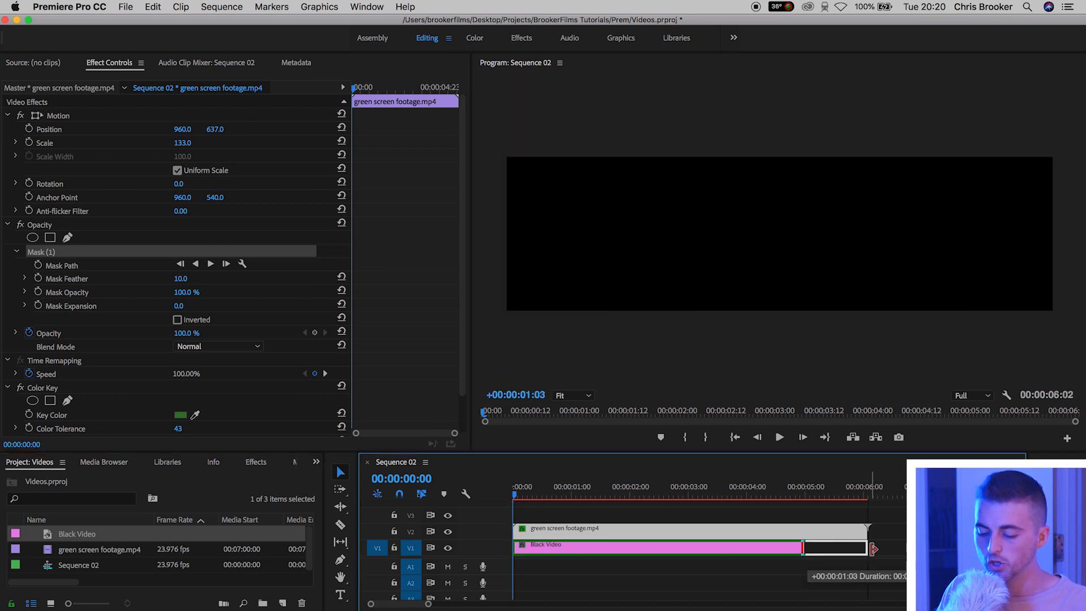
Tint the black video with Map Black To yellow and preview the composite
type("key")
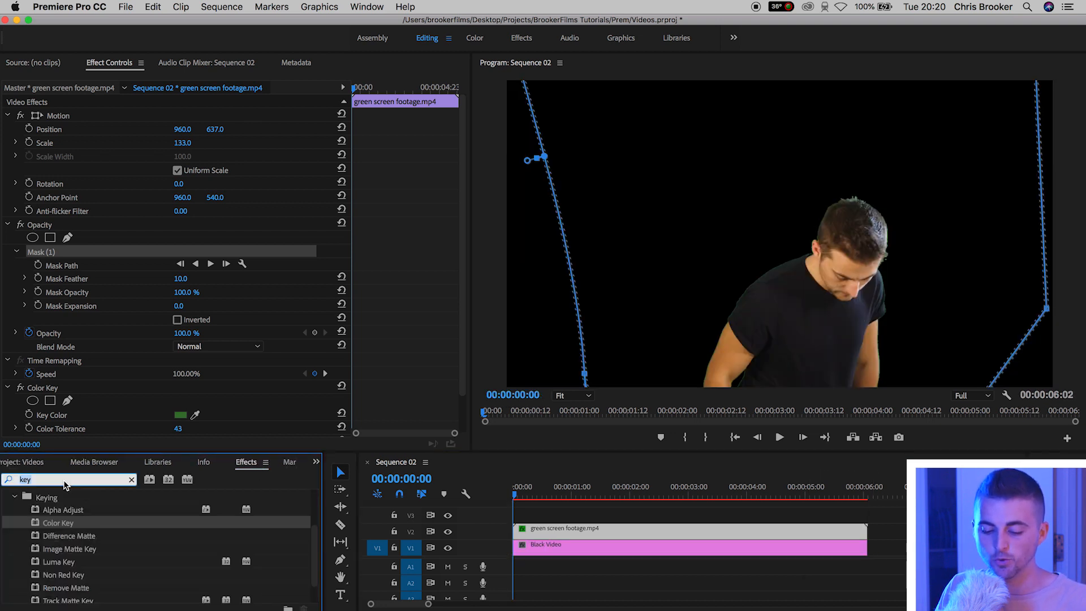
type("tint")
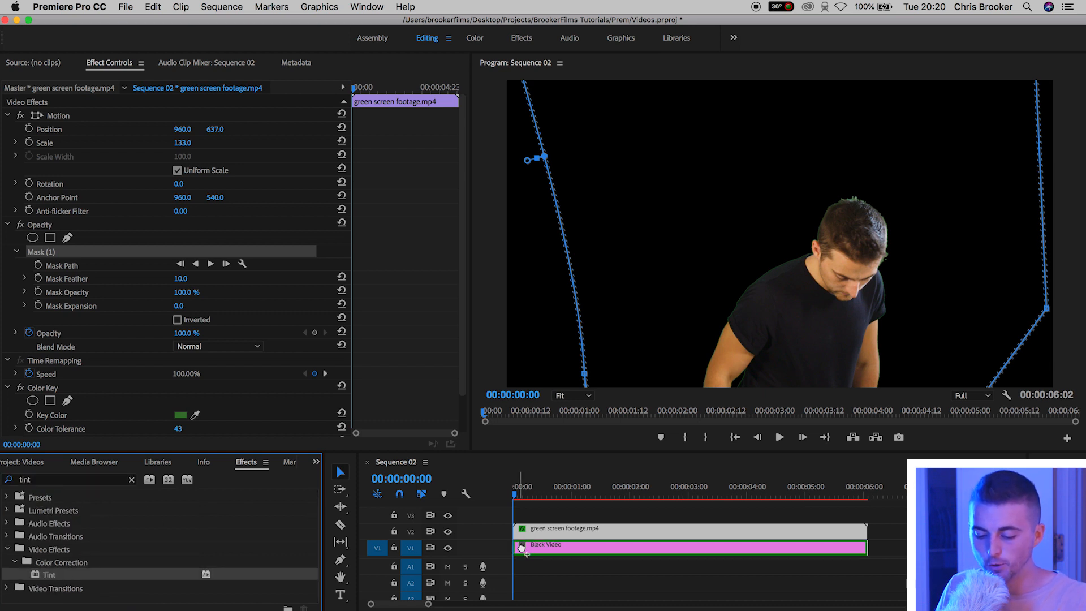
left_click(521, 544)
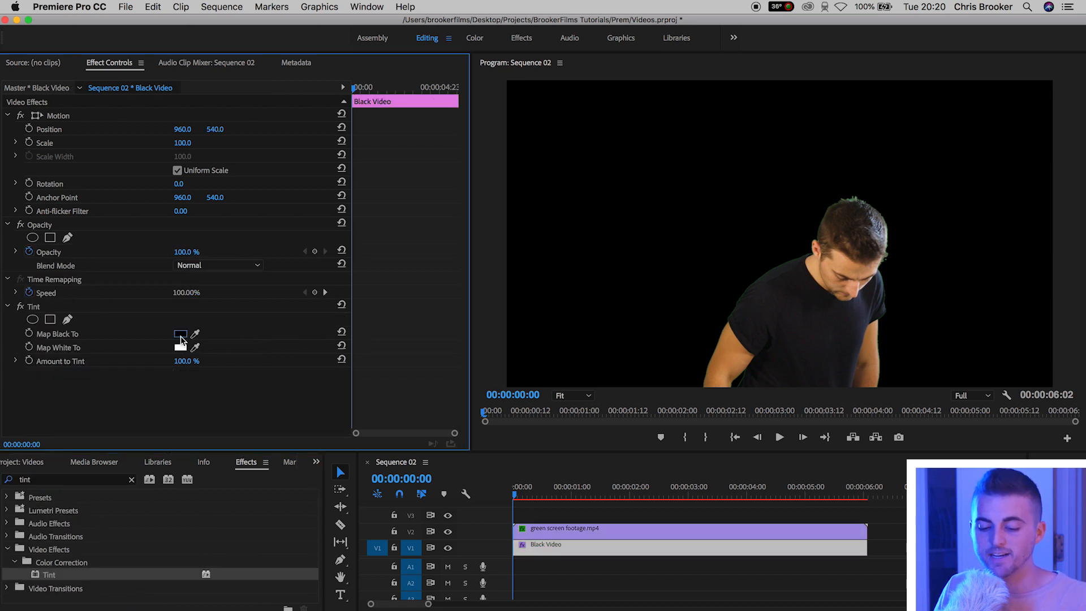
left_click(179, 333)
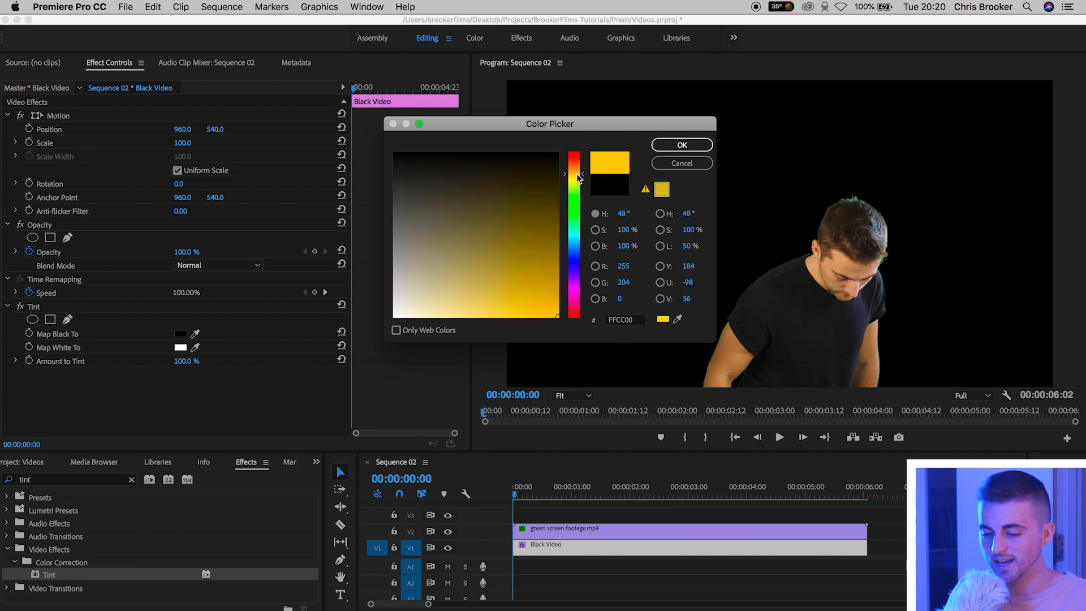
left_click(681, 144)
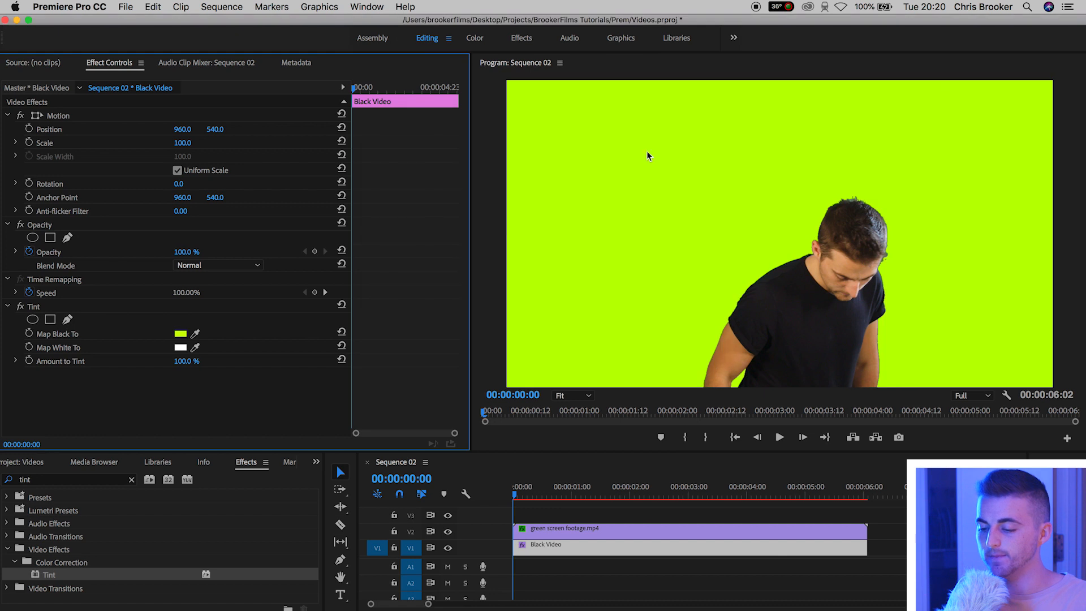
left_click(522, 495)
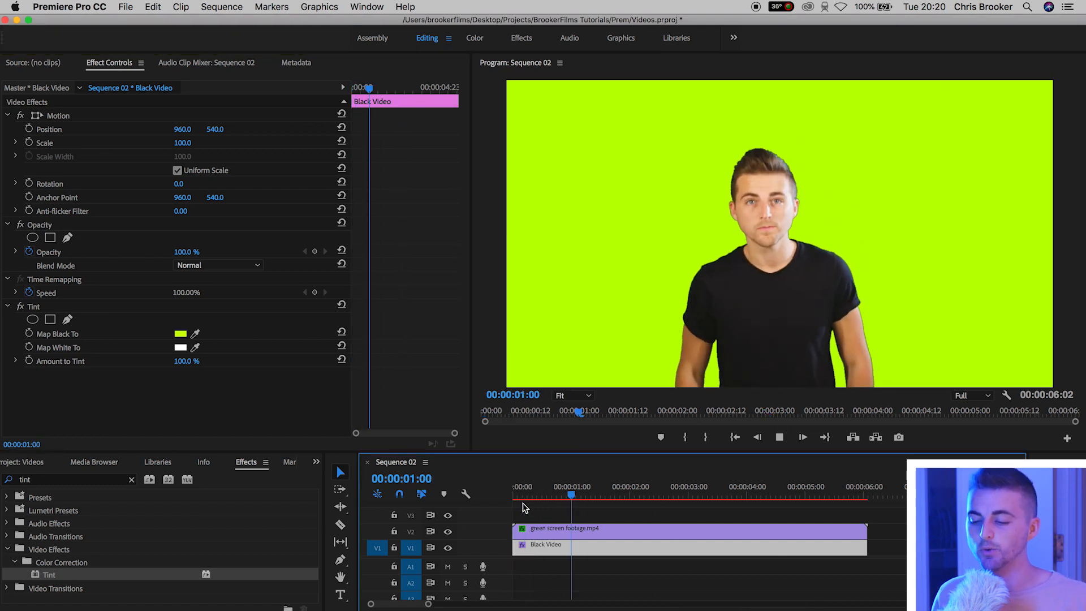
left_click(689, 494)
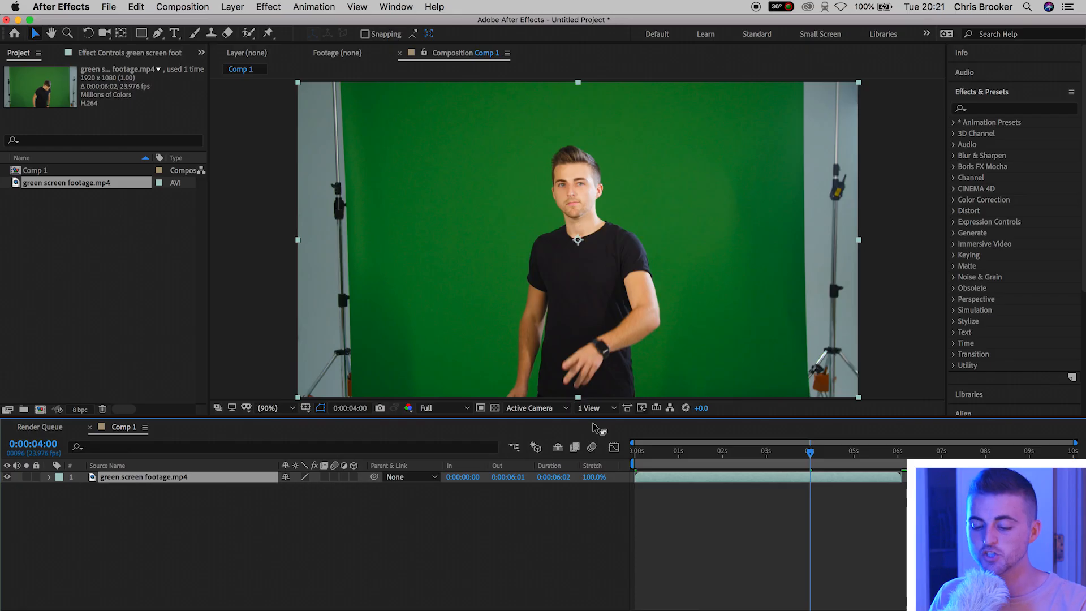
At 50% zoom, draw a four-point Pen mask around the green screen, excluding the stands
left_click(269, 408)
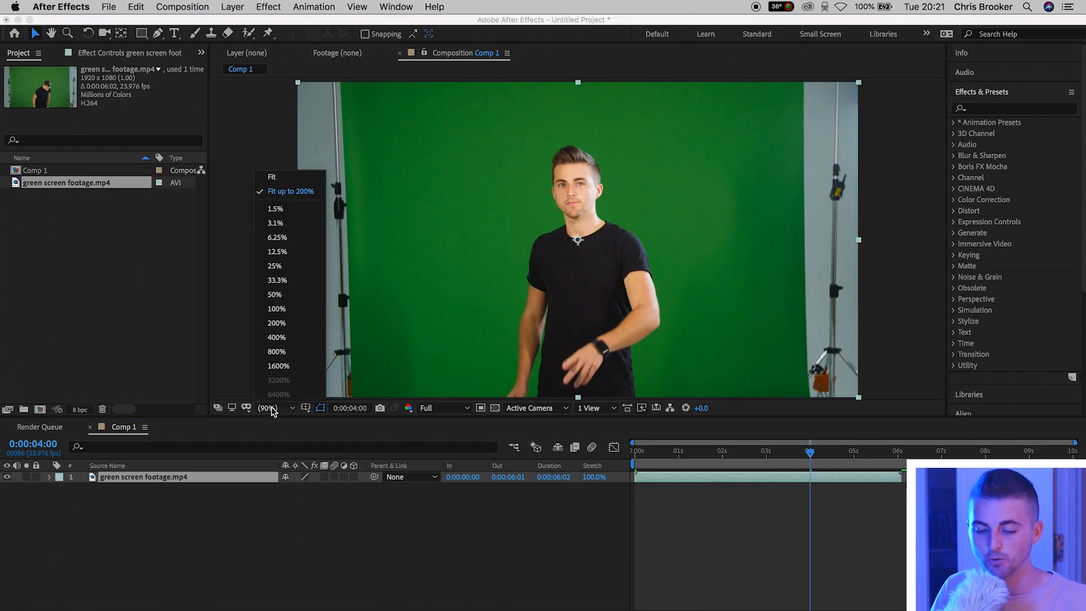
left_click(275, 294)
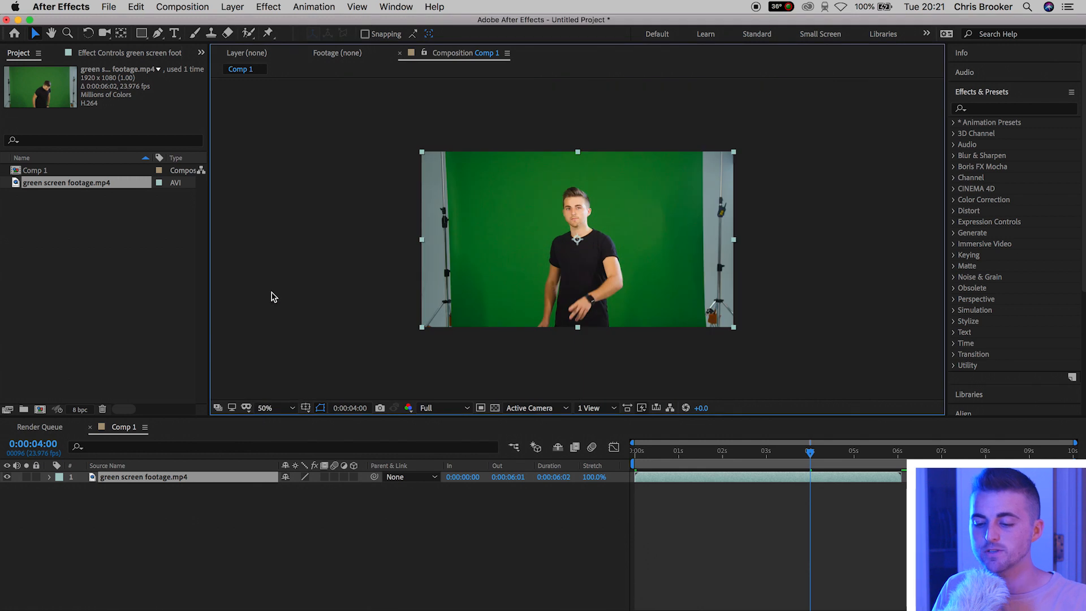
mouse_move(161, 33)
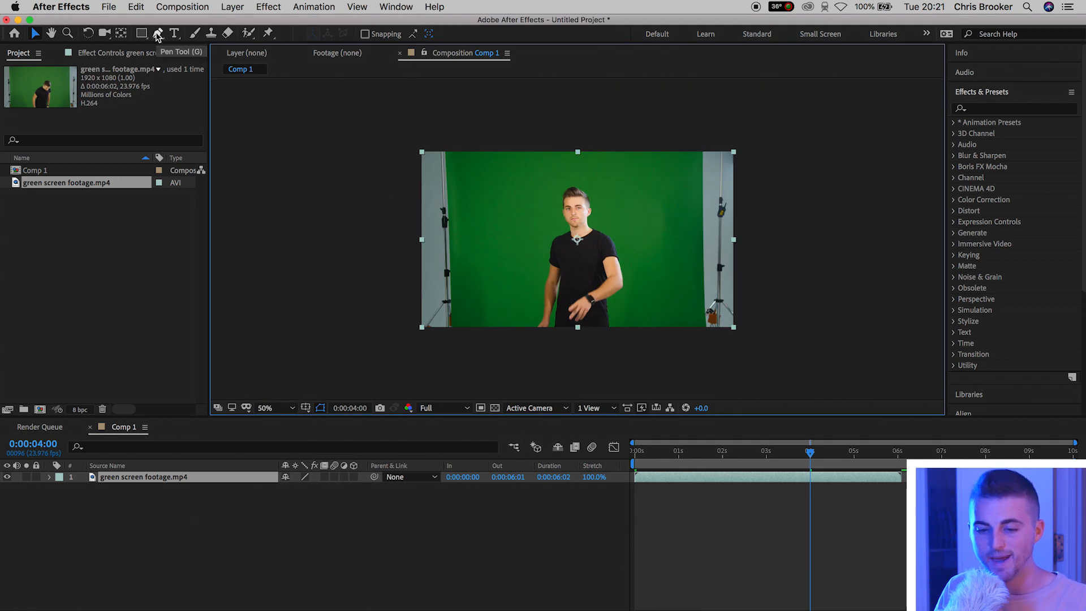
left_click(160, 32)
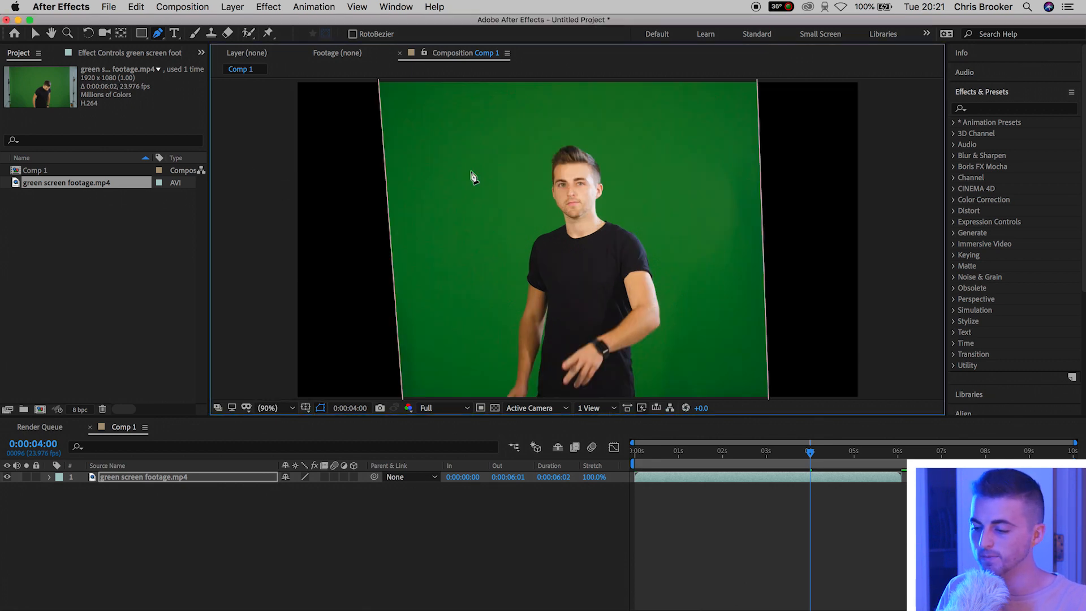
left_click(1014, 108)
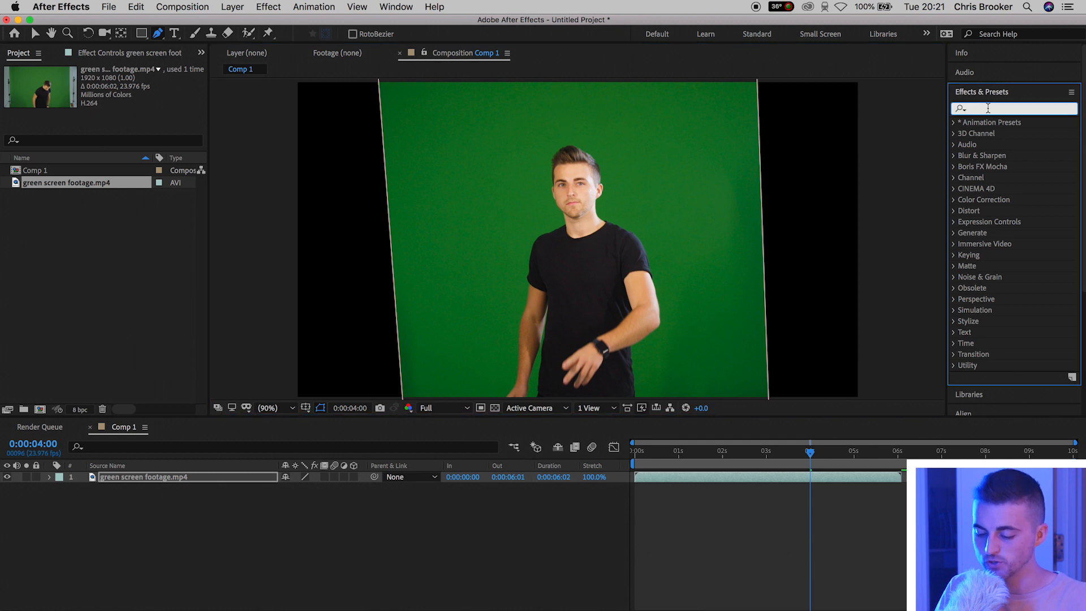
Search 'key' in Effects & Presets and apply Keylight (1.2) to the footage layer
type("k")
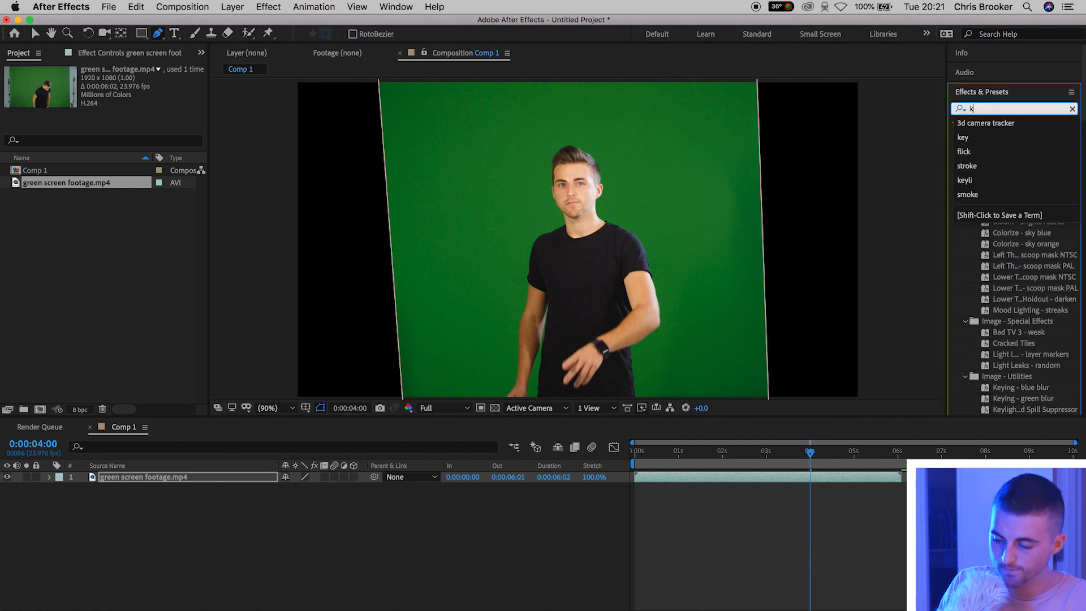
type("ey")
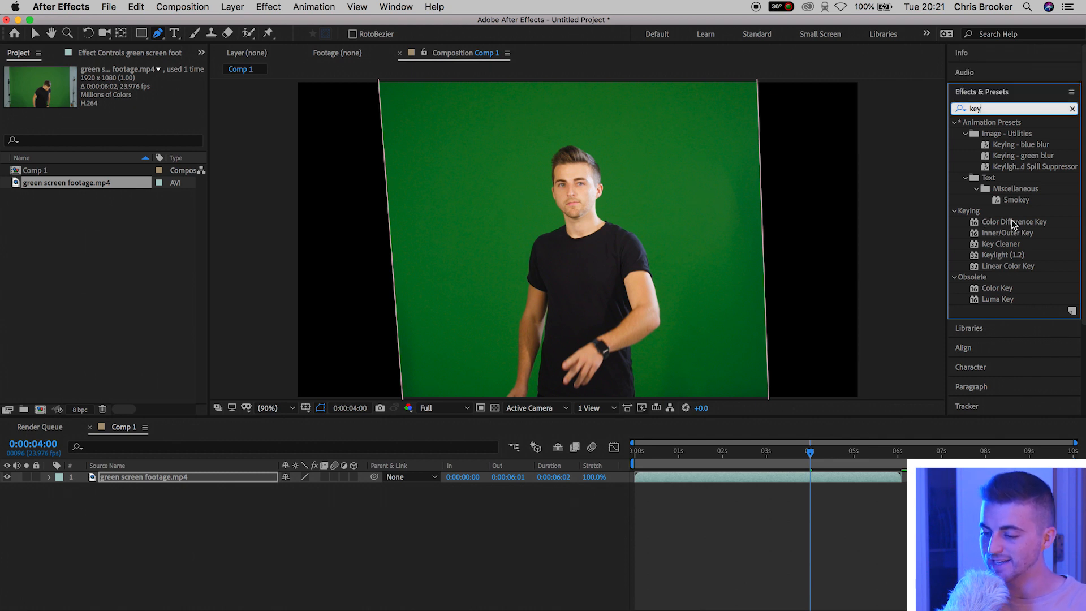
mouse_move(1010, 250)
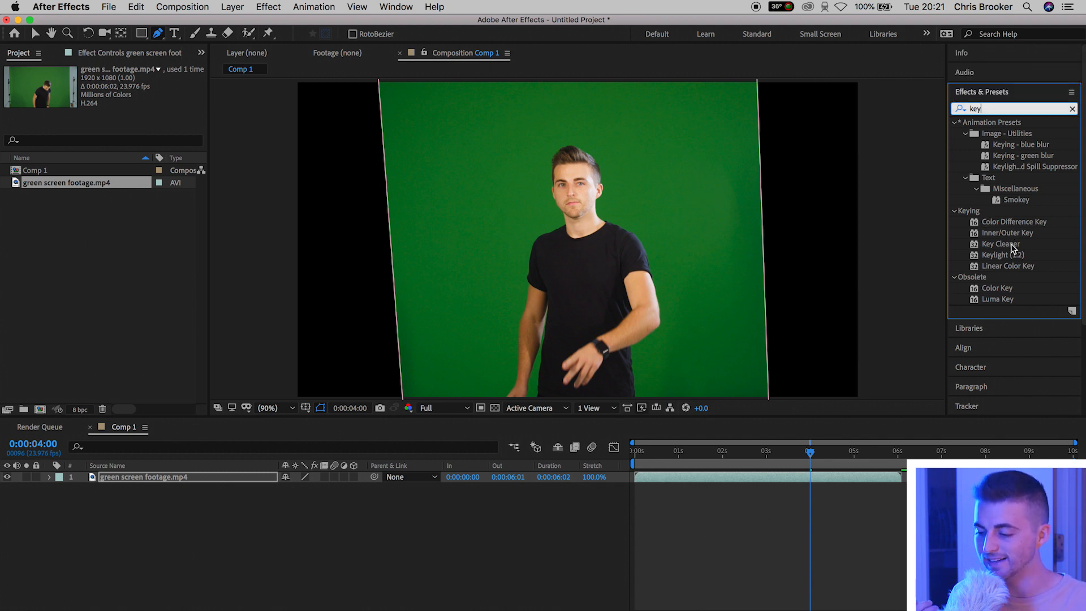
mouse_move(1023, 276)
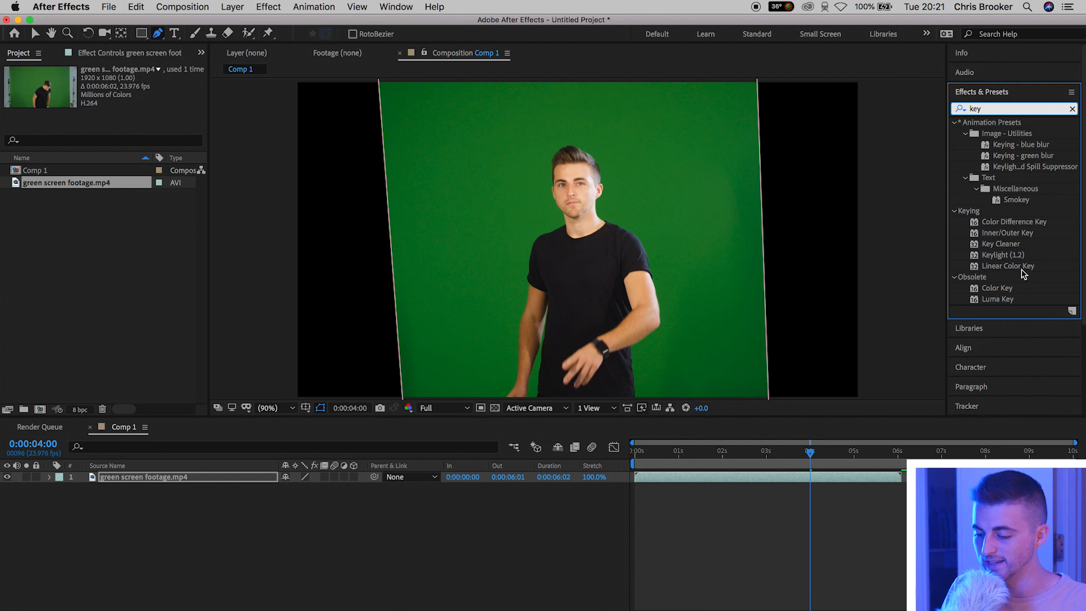
mouse_move(1003, 301)
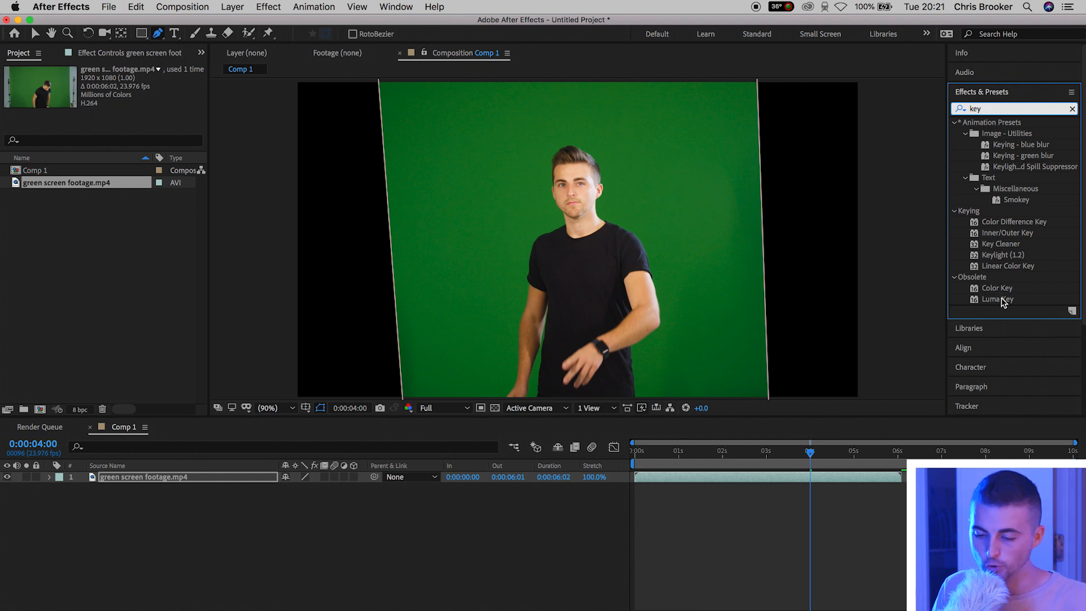
left_click(999, 254)
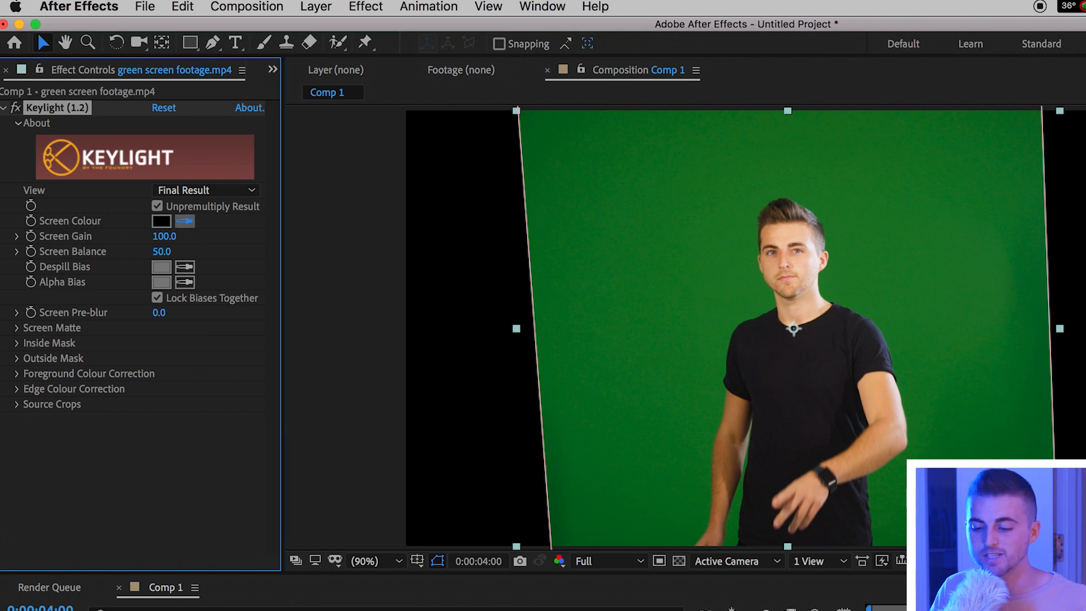
Set Keylight's screen colour to the backdrop green and enable the Transparency Grid
left_click(186, 222)
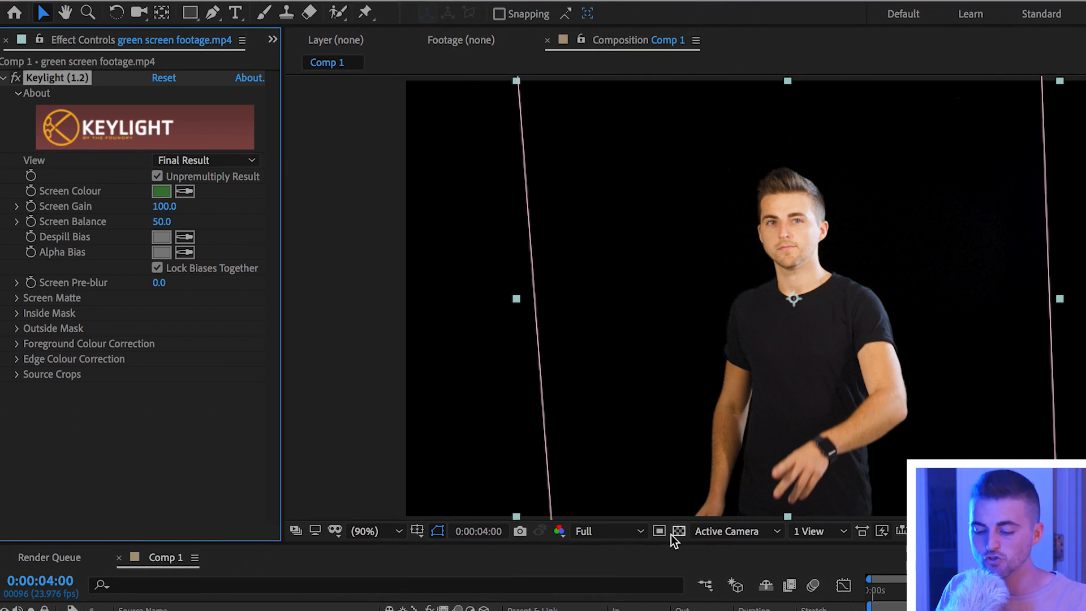
left_click(678, 531)
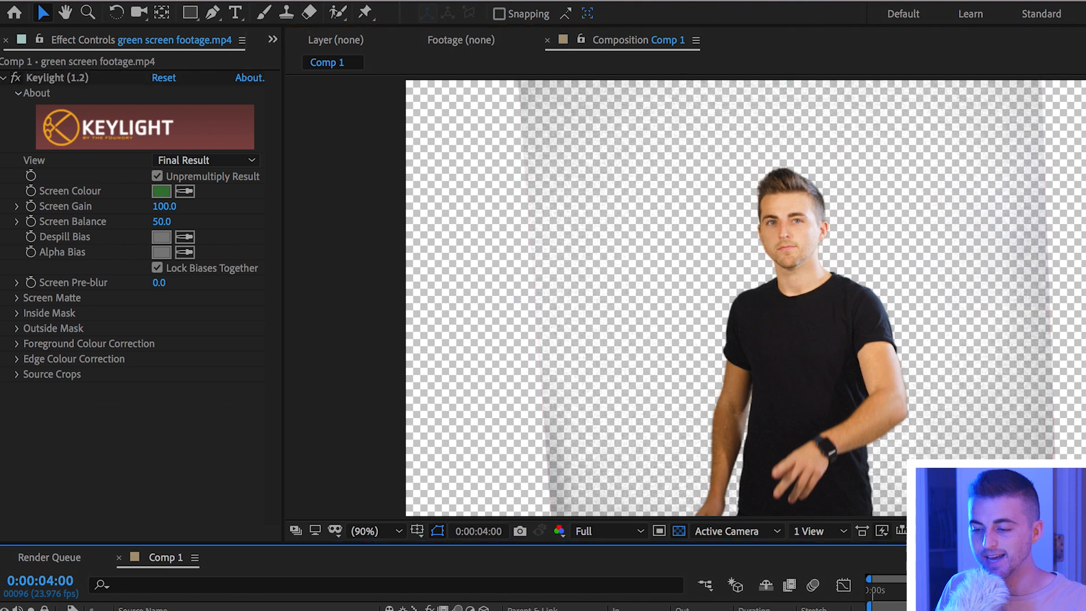
mouse_move(1014, 71)
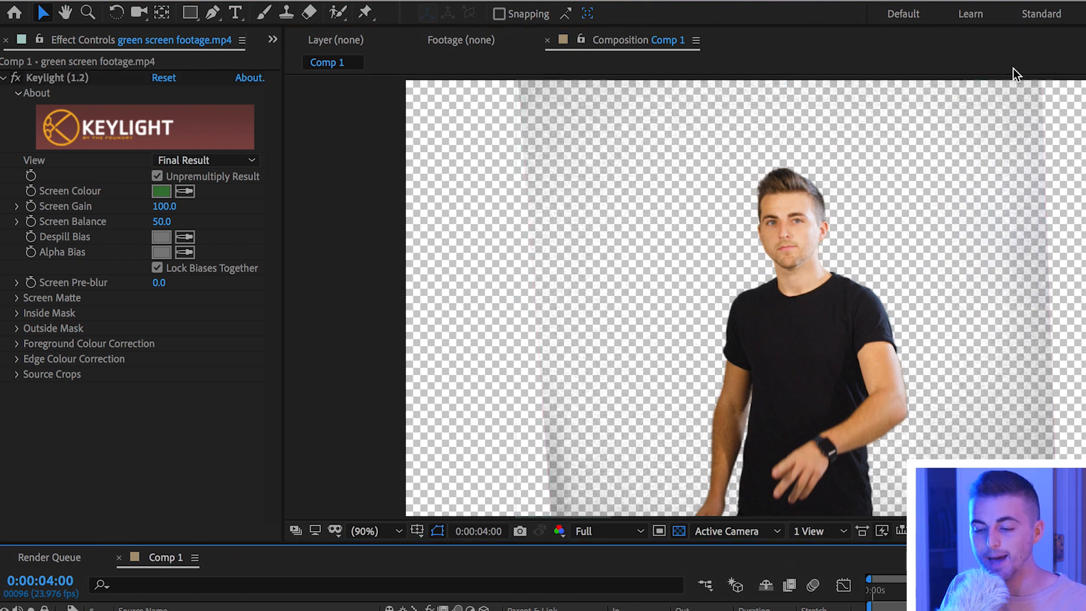
mouse_move(632, 204)
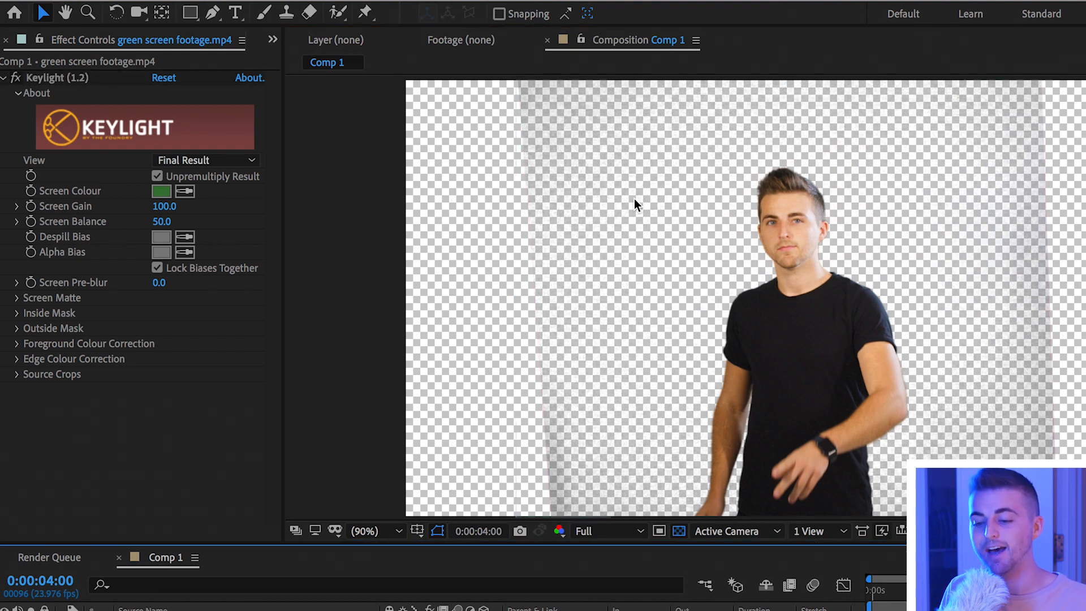
mouse_move(627, 350)
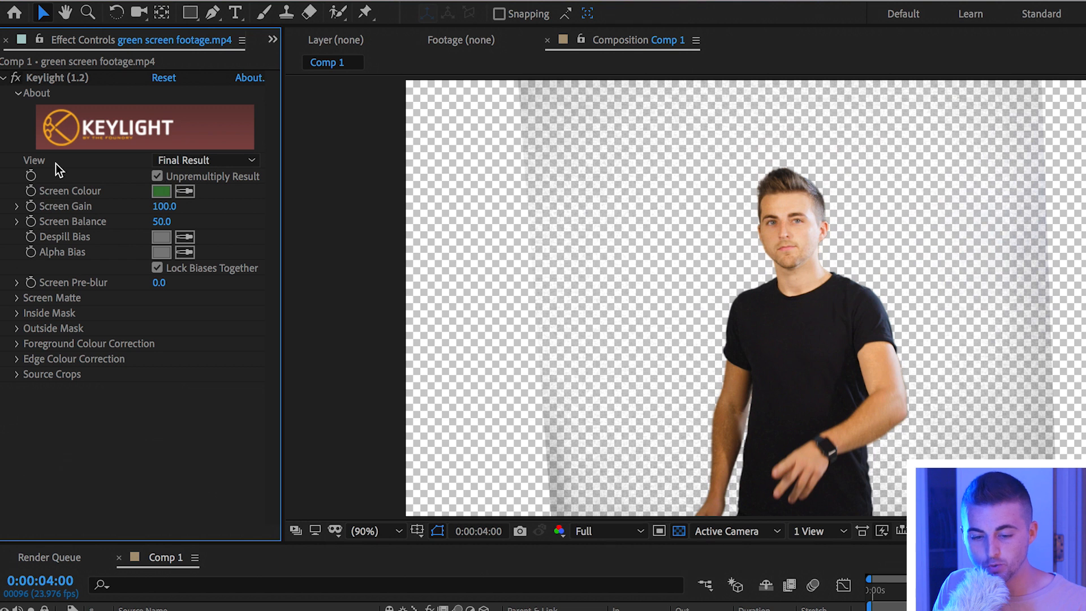
Switch Keylight to Status view, then scrub Screen Gain to 120 and Screen Balance to 55
left_click(205, 160)
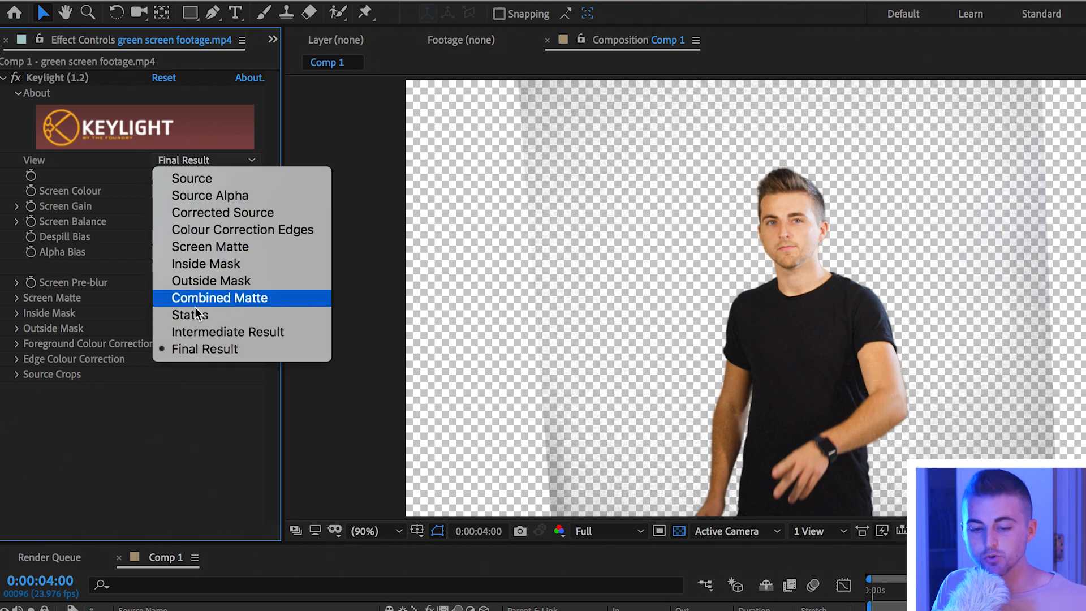
left_click(190, 314)
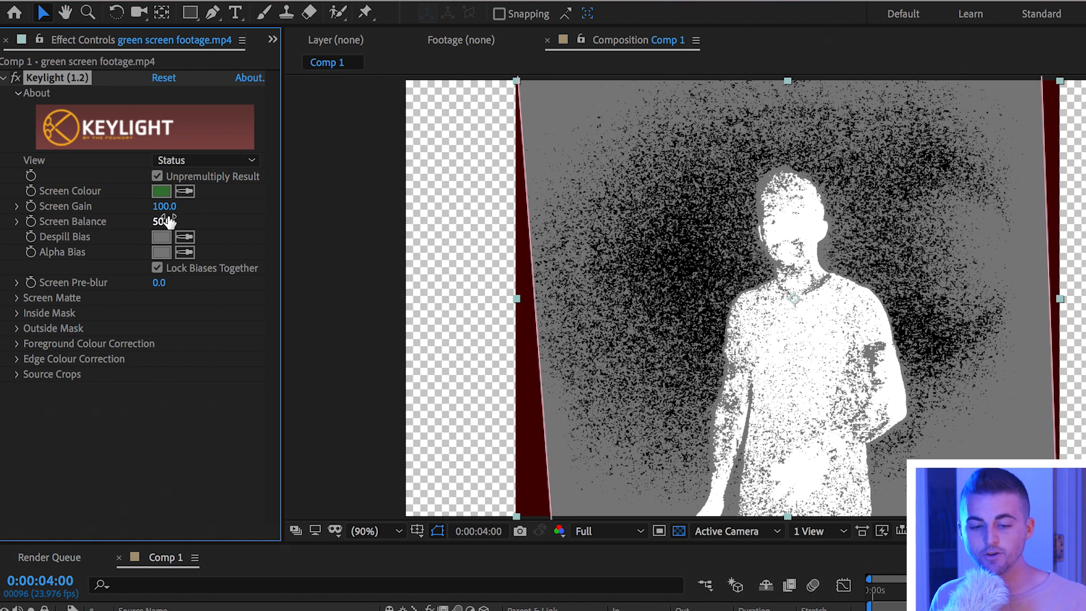
mouse_move(170, 211)
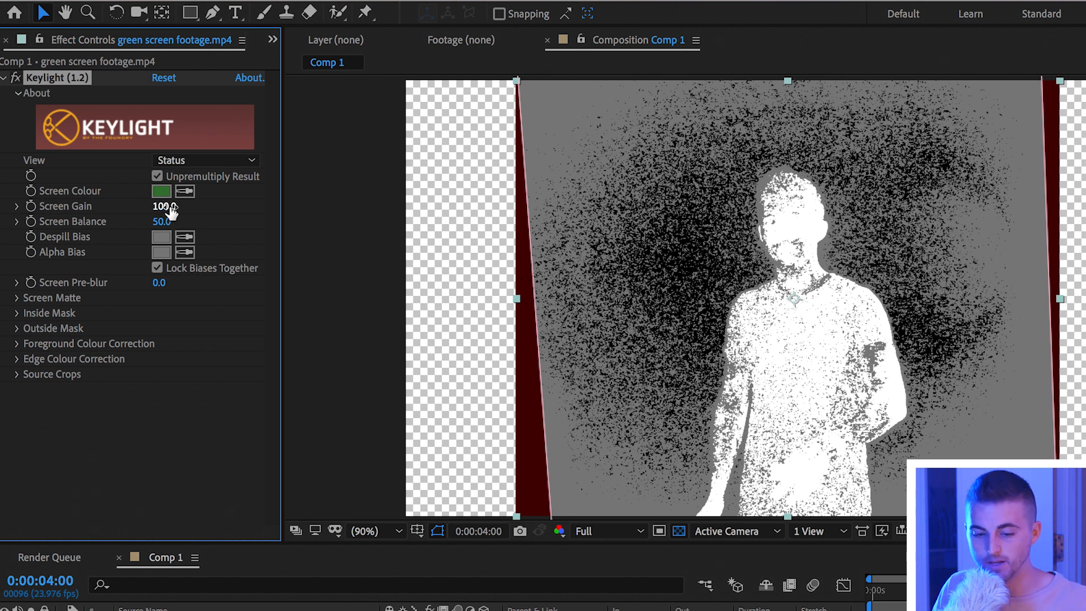
left_click_drag(166, 207, 156, 206)
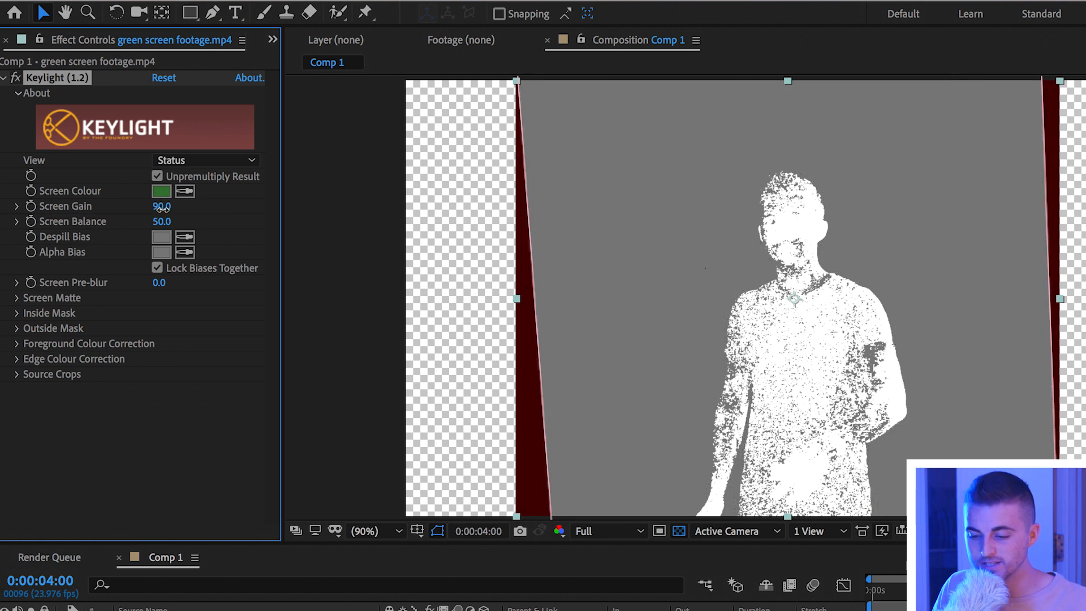
left_click_drag(161, 206, 194, 205)
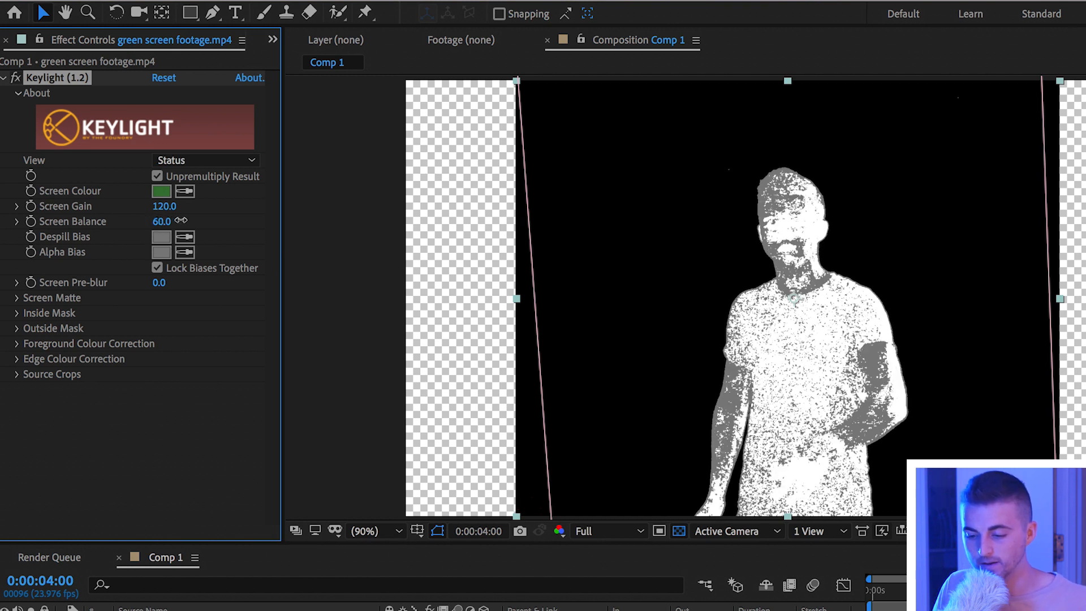
left_click_drag(162, 222, 156, 221)
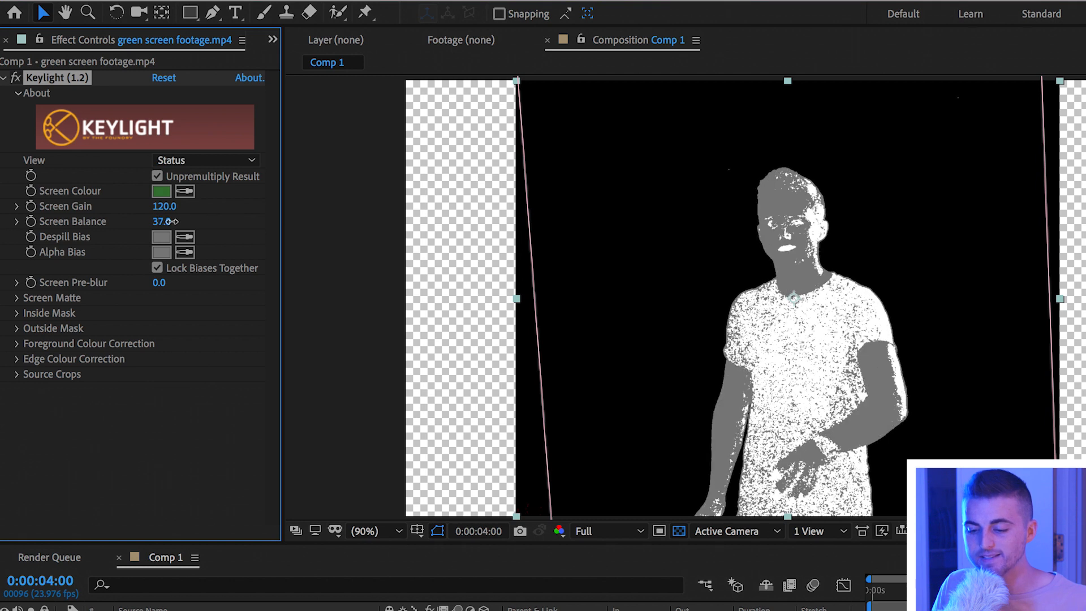
left_click_drag(161, 221, 200, 221)
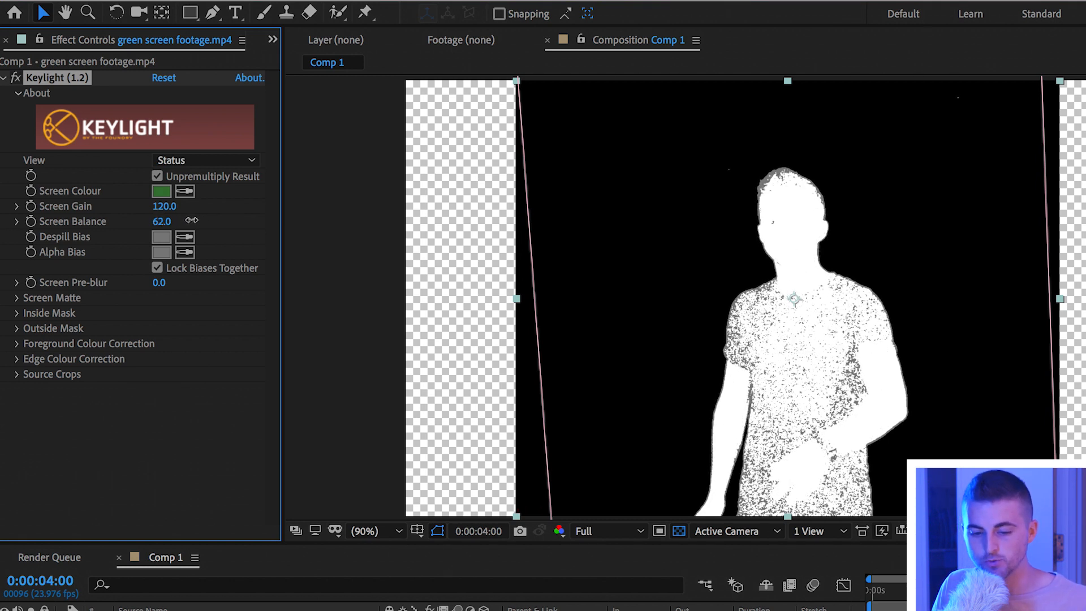
left_click_drag(162, 221, 183, 225)
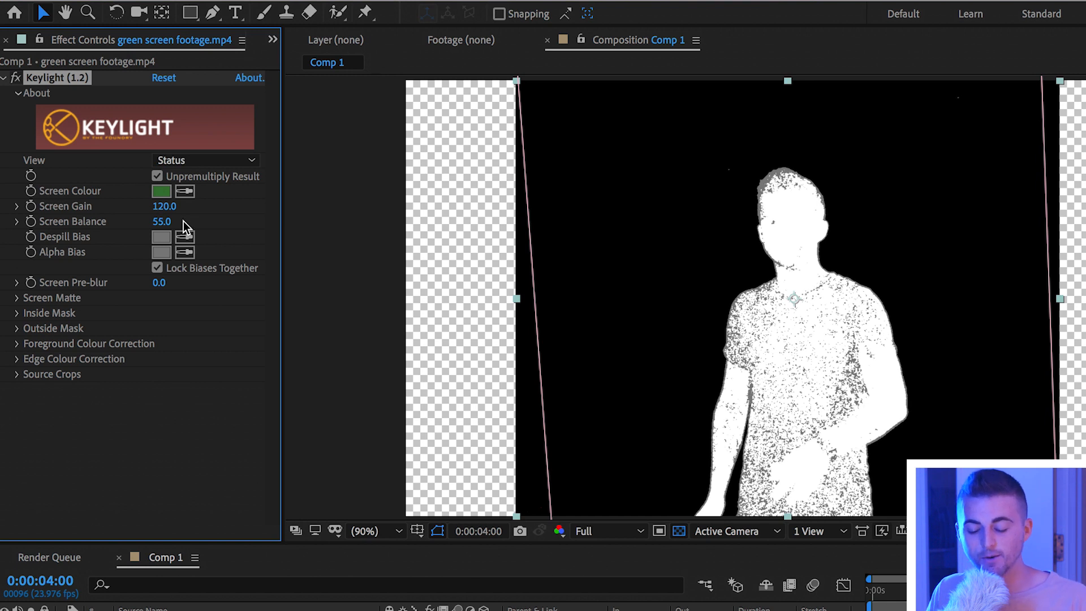
mouse_move(72, 306)
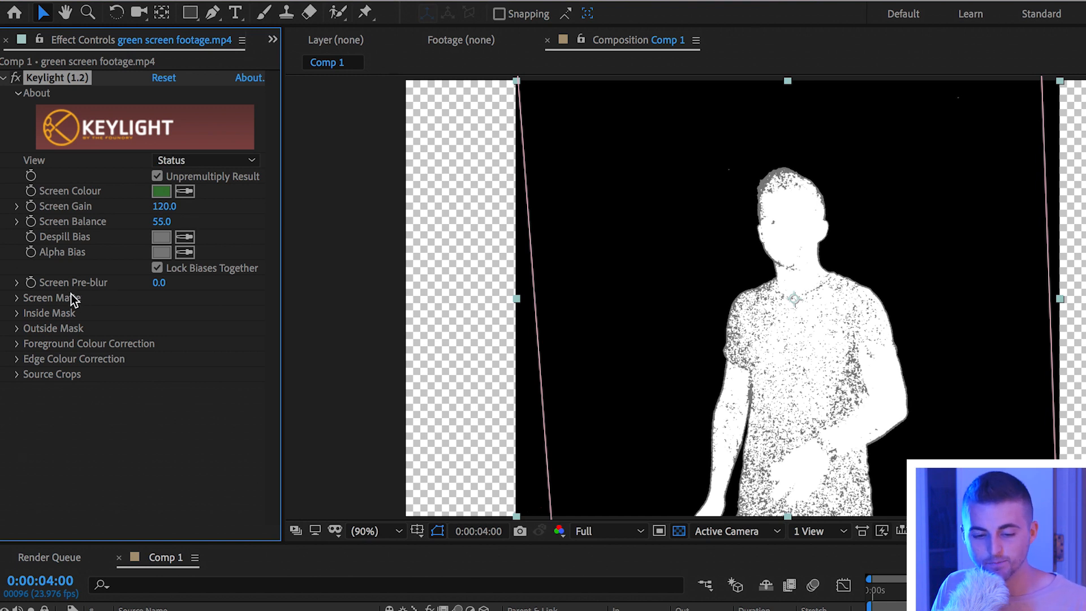
Expand Screen Matte, lower Clip White to 85, and zoom in to inspect the hair edge
left_click(17, 298)
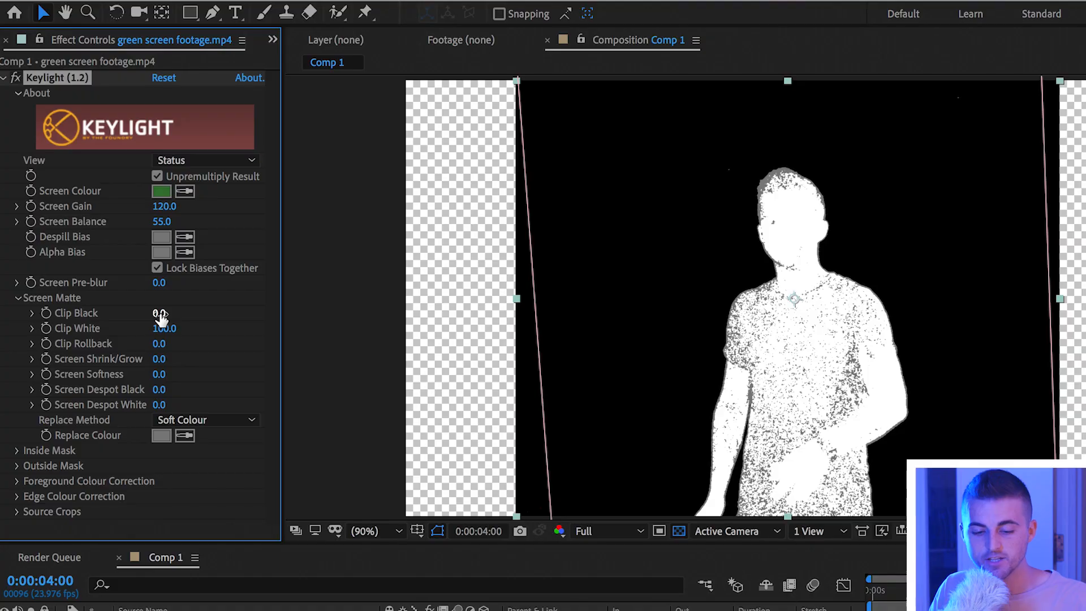
left_click_drag(160, 312, 207, 312)
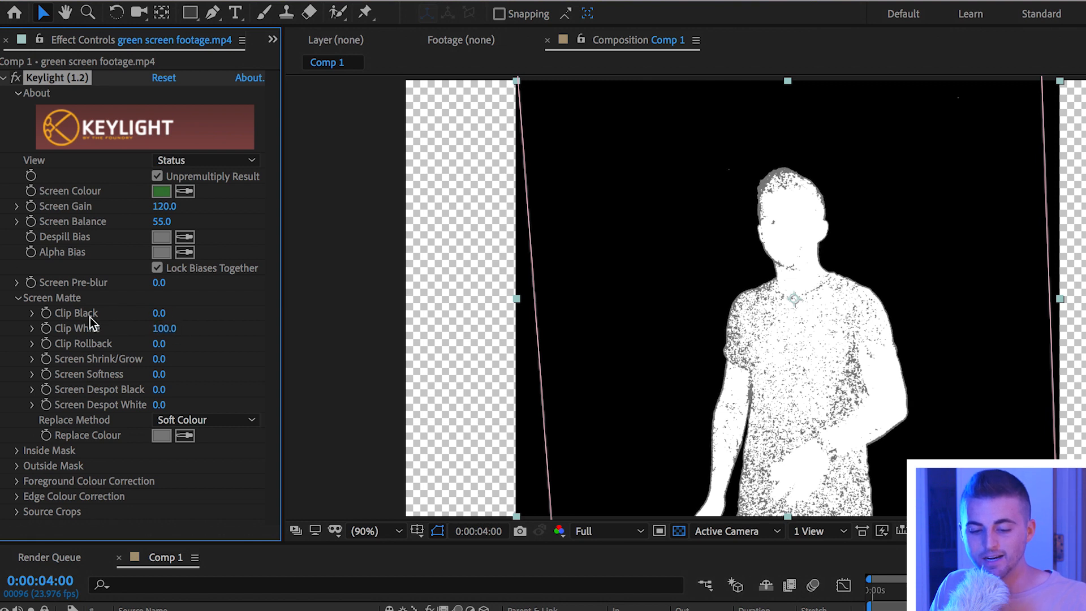
left_click_drag(164, 327, 159, 327)
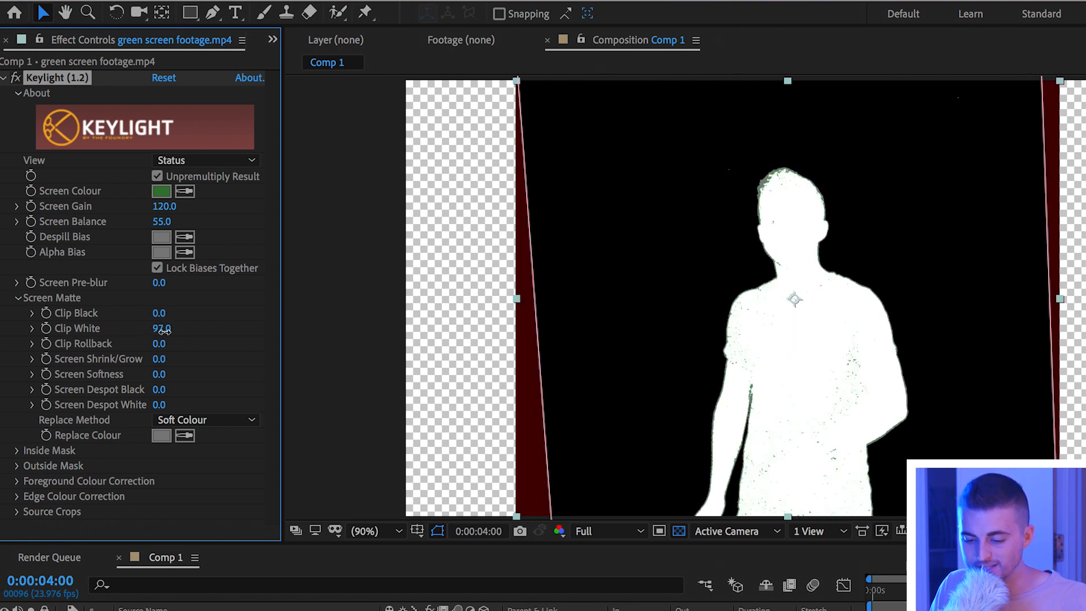
left_click_drag(161, 327, 147, 328)
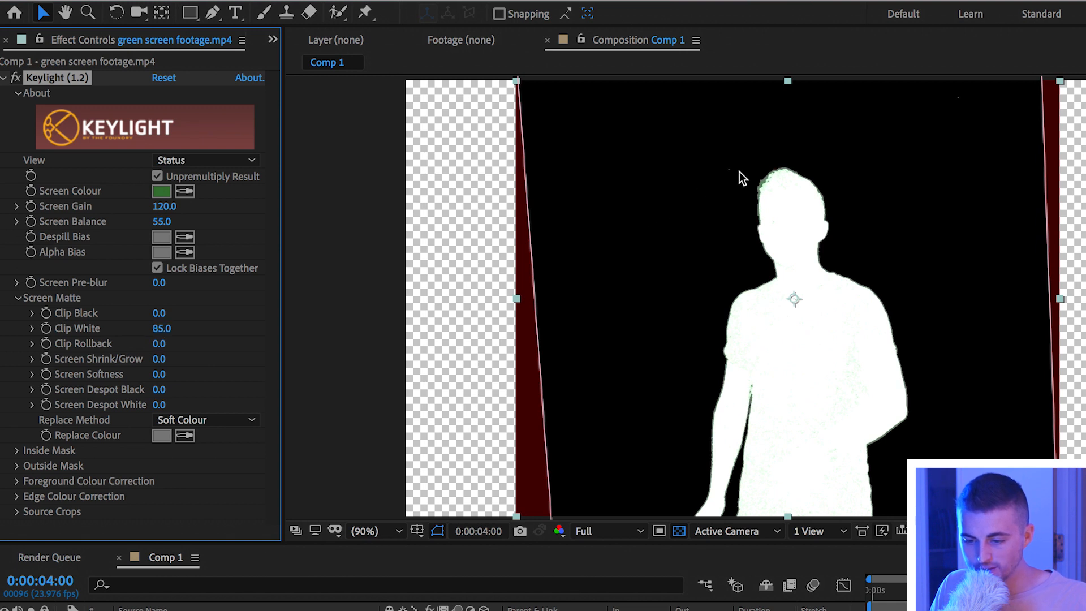
left_click(370, 531)
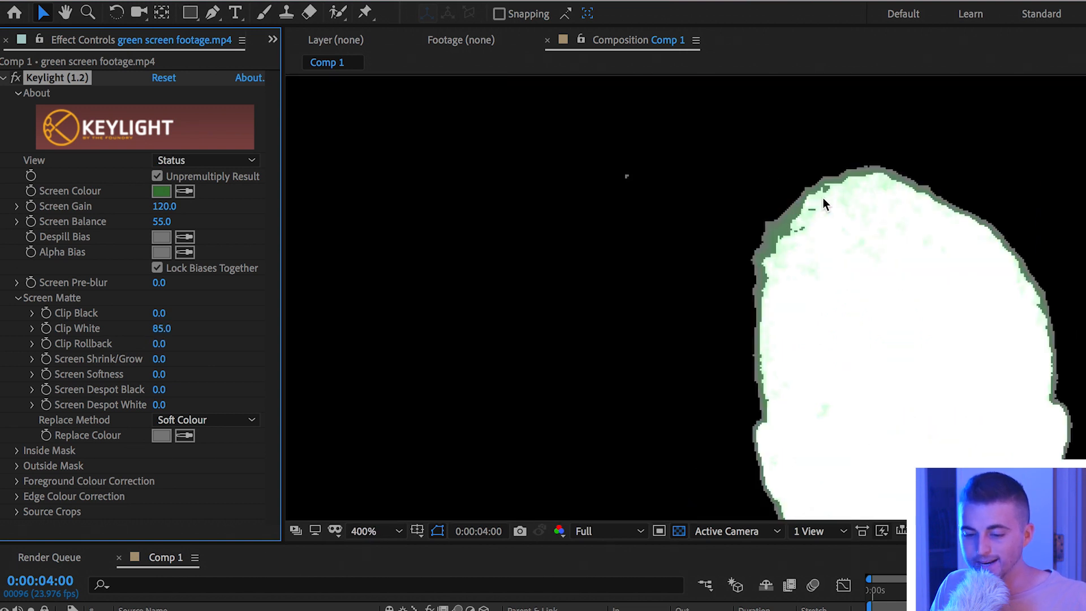
mouse_move(757, 234)
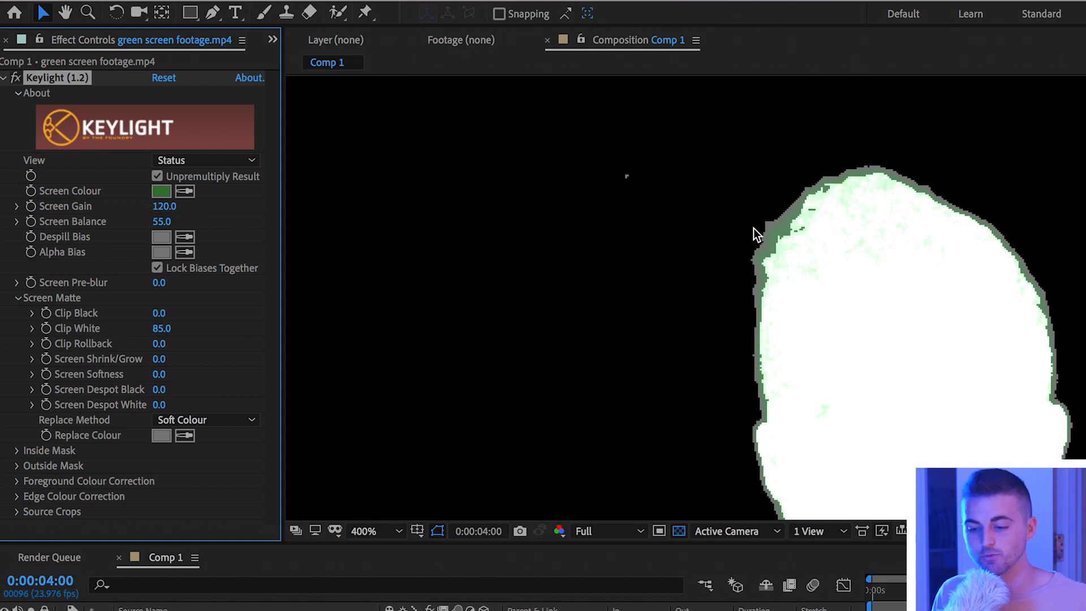
mouse_move(666, 315)
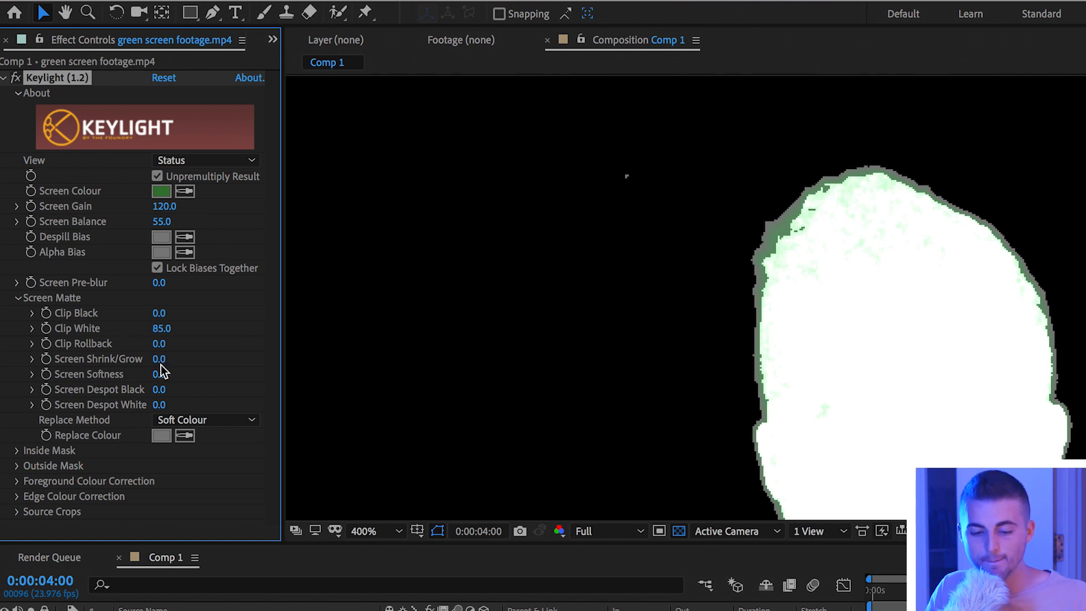
mouse_move(161, 348)
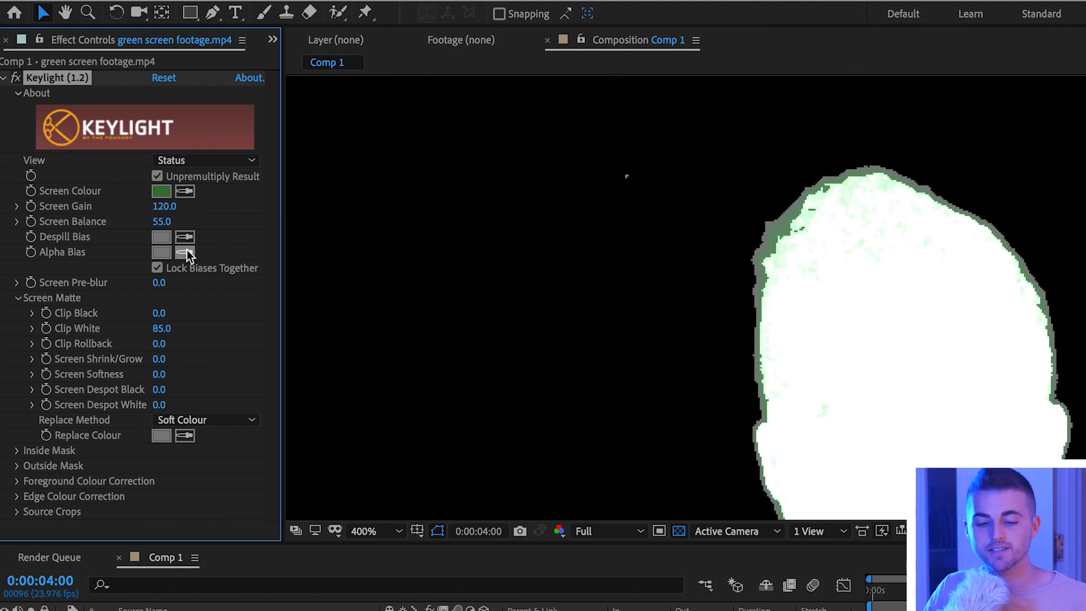
left_click(204, 160)
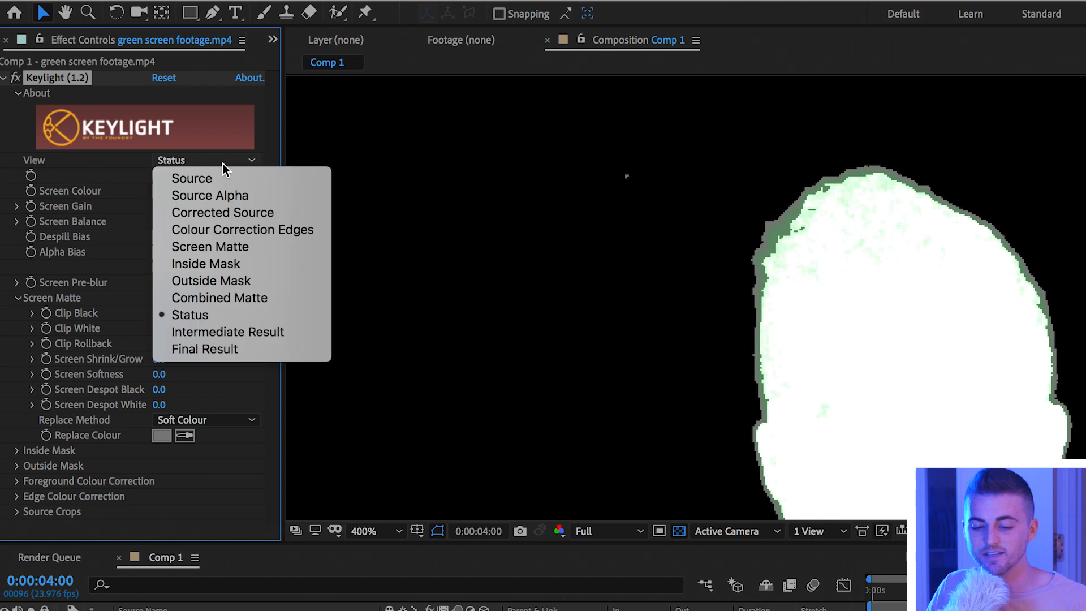
Switch Keylight's View back to Final Result
left_click(204, 349)
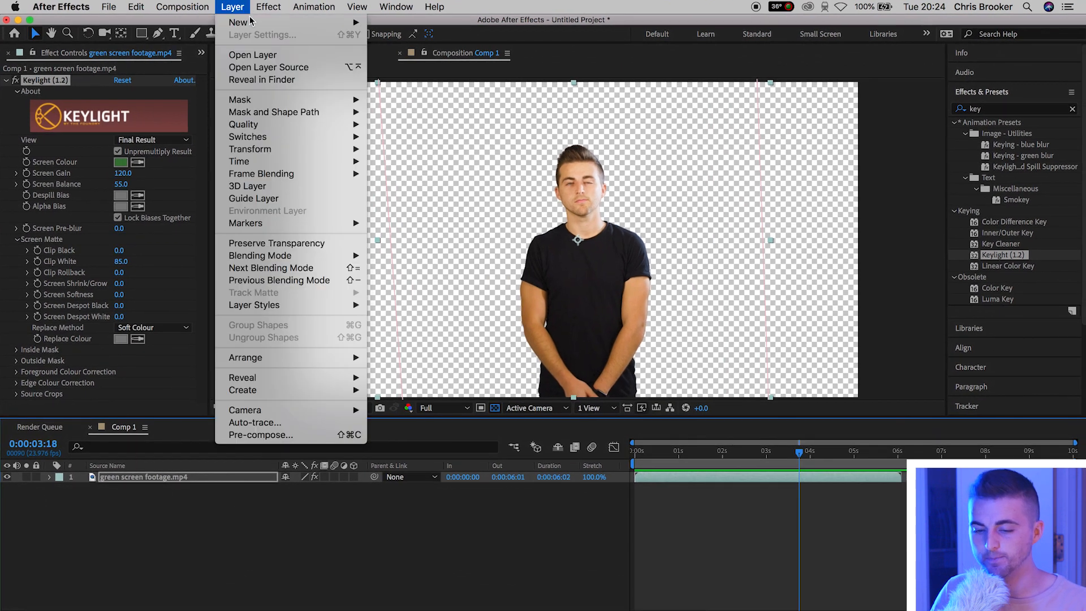
Create a 00D8FF cyan solid and place it beneath the keyed green screen footage
left_click(237, 22)
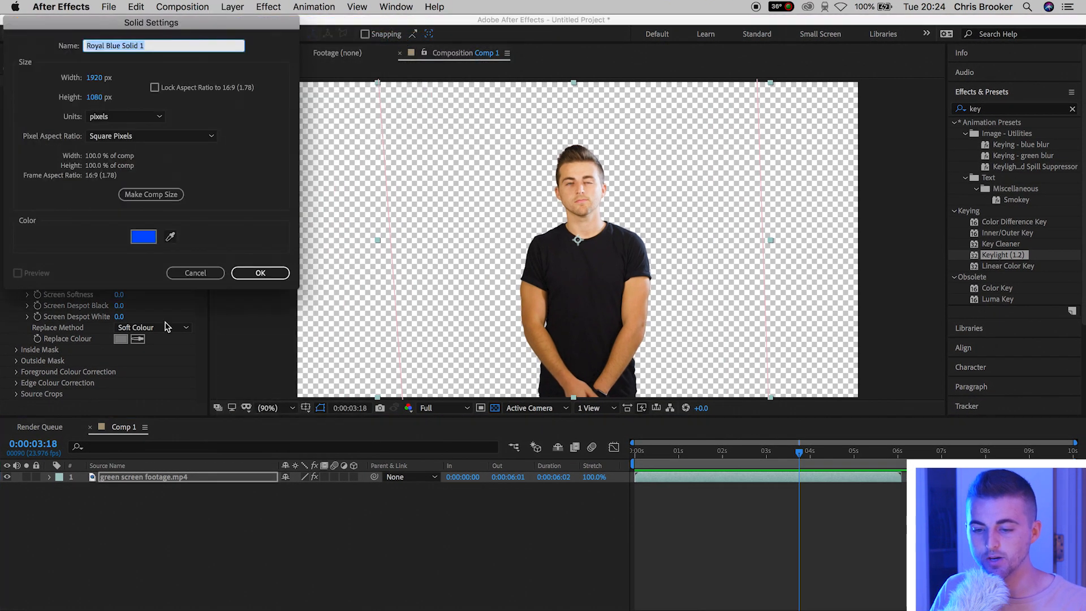
left_click(143, 236)
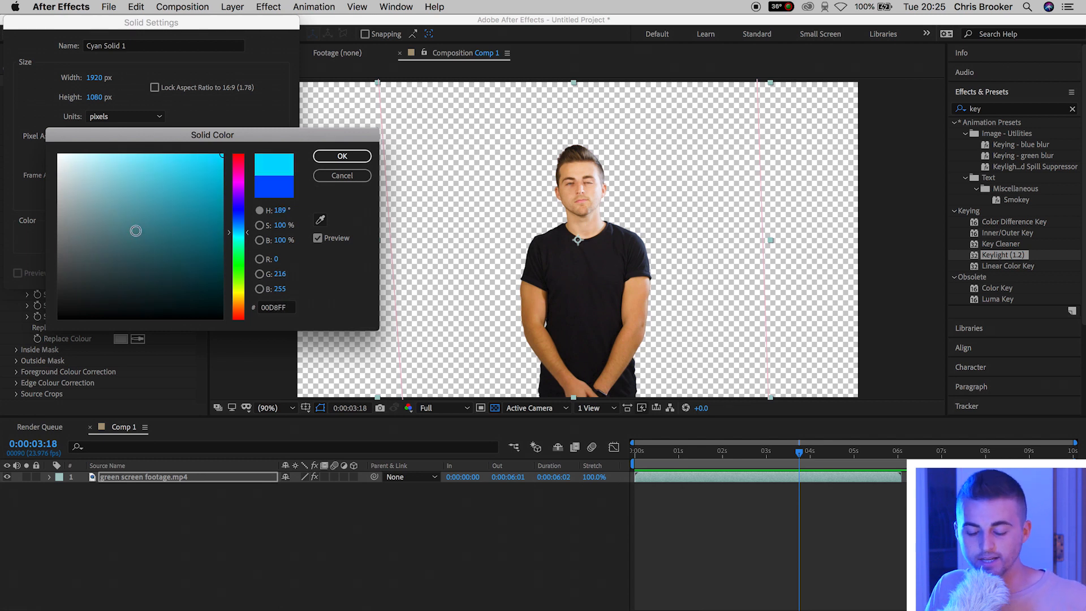
left_click(343, 156)
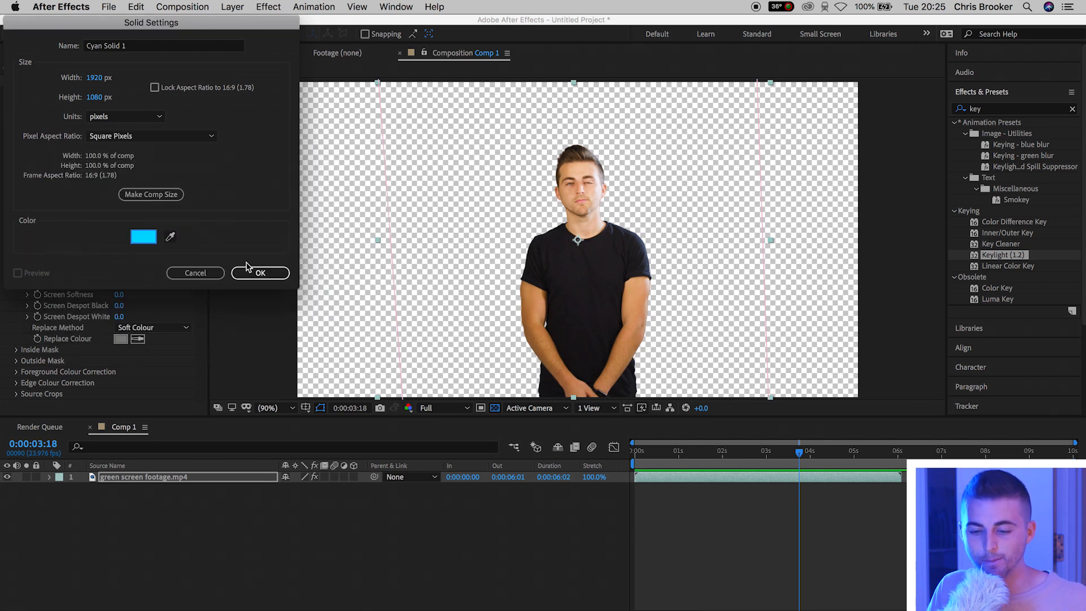
left_click(260, 273)
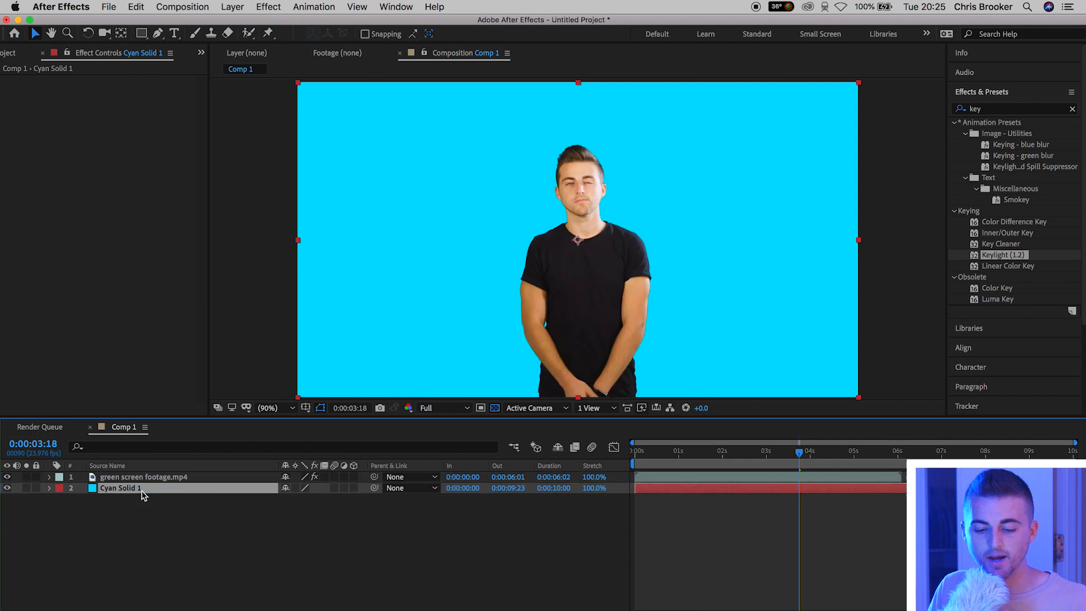
left_click(633, 451)
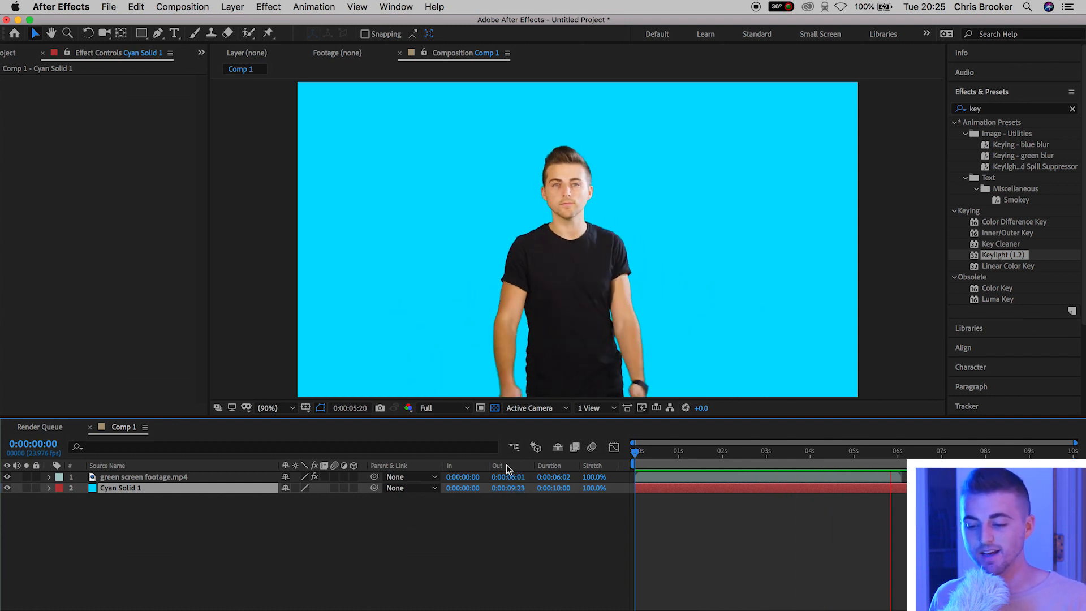
left_click(811, 447)
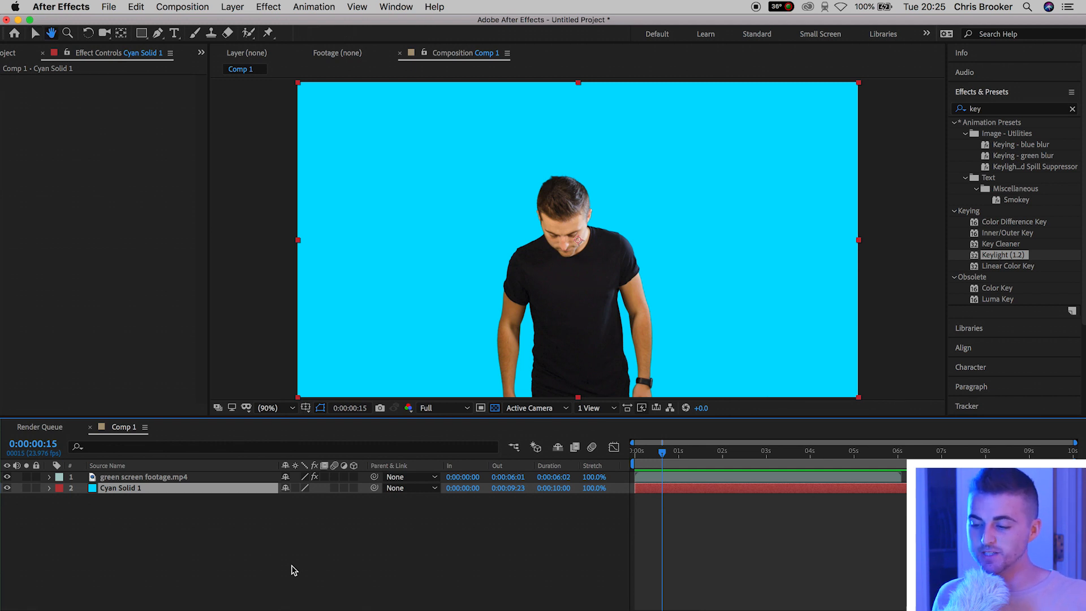
left_click(144, 476)
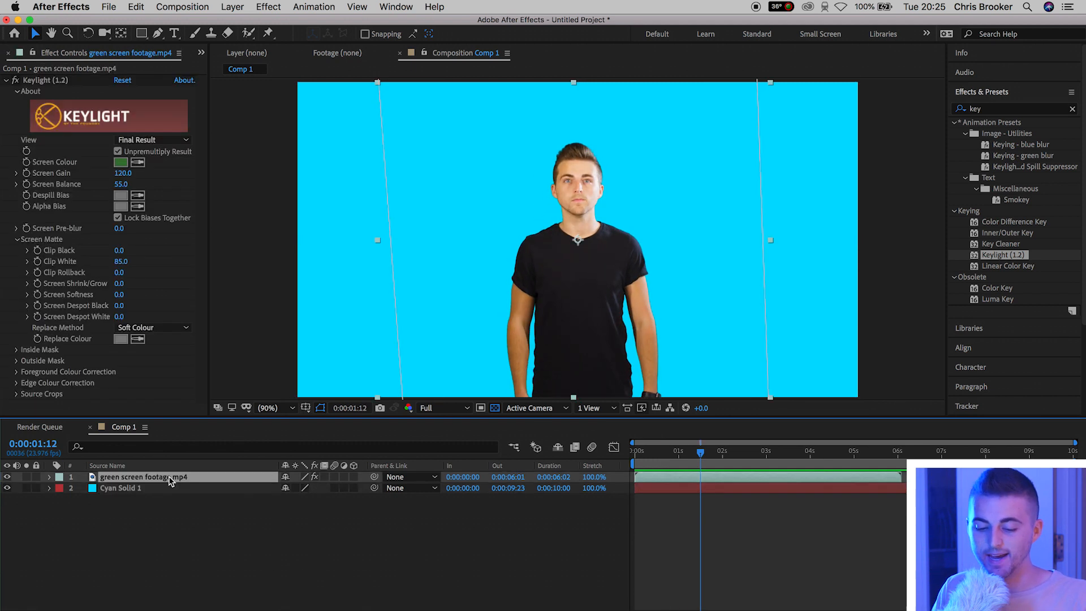